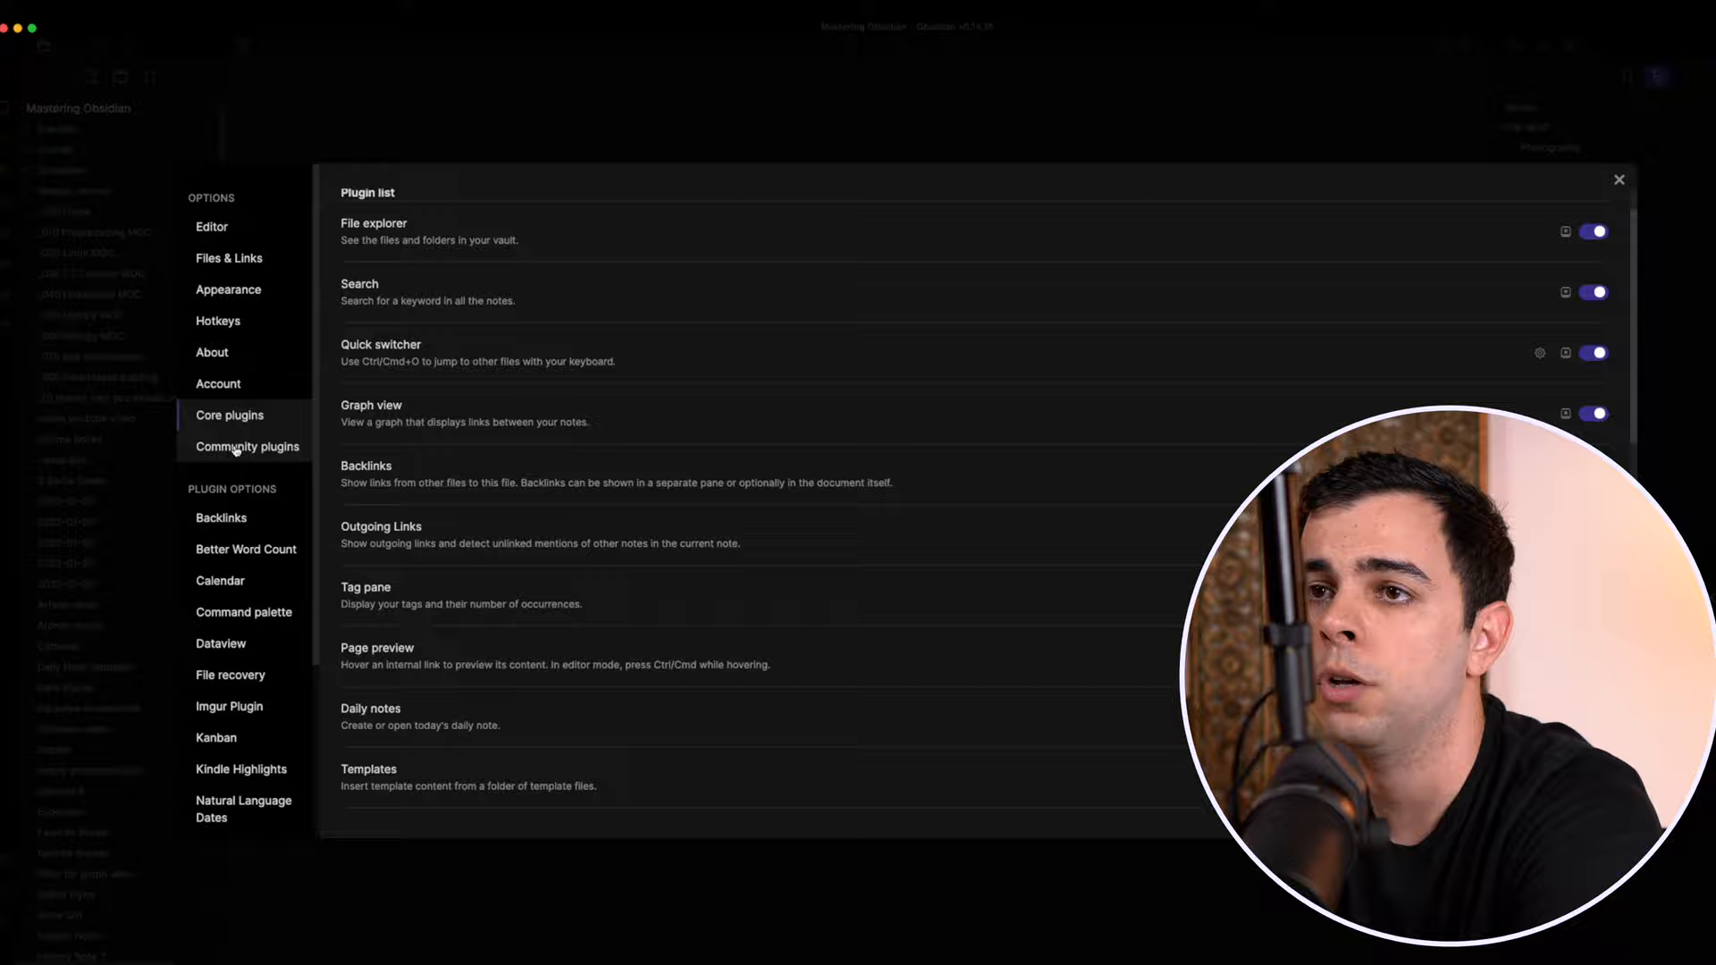
# Bring up the Dataview plugin's settings from the Plugin options list.
pyautogui.click(100, 817)
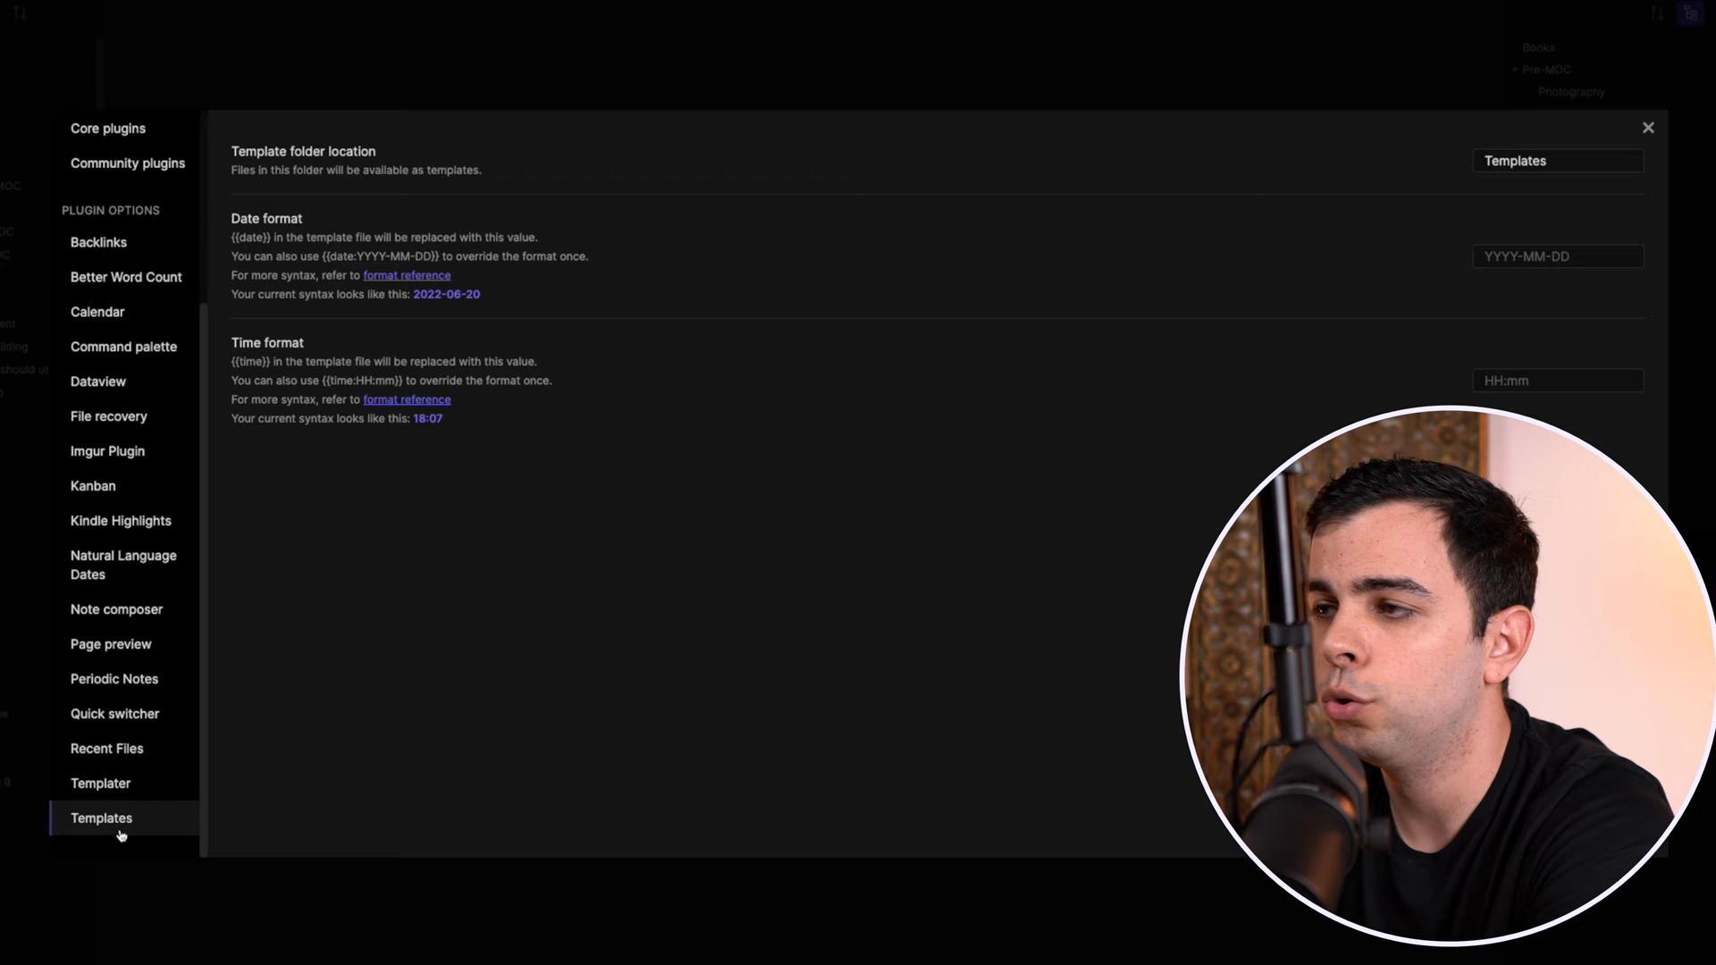
pyautogui.click(97, 380)
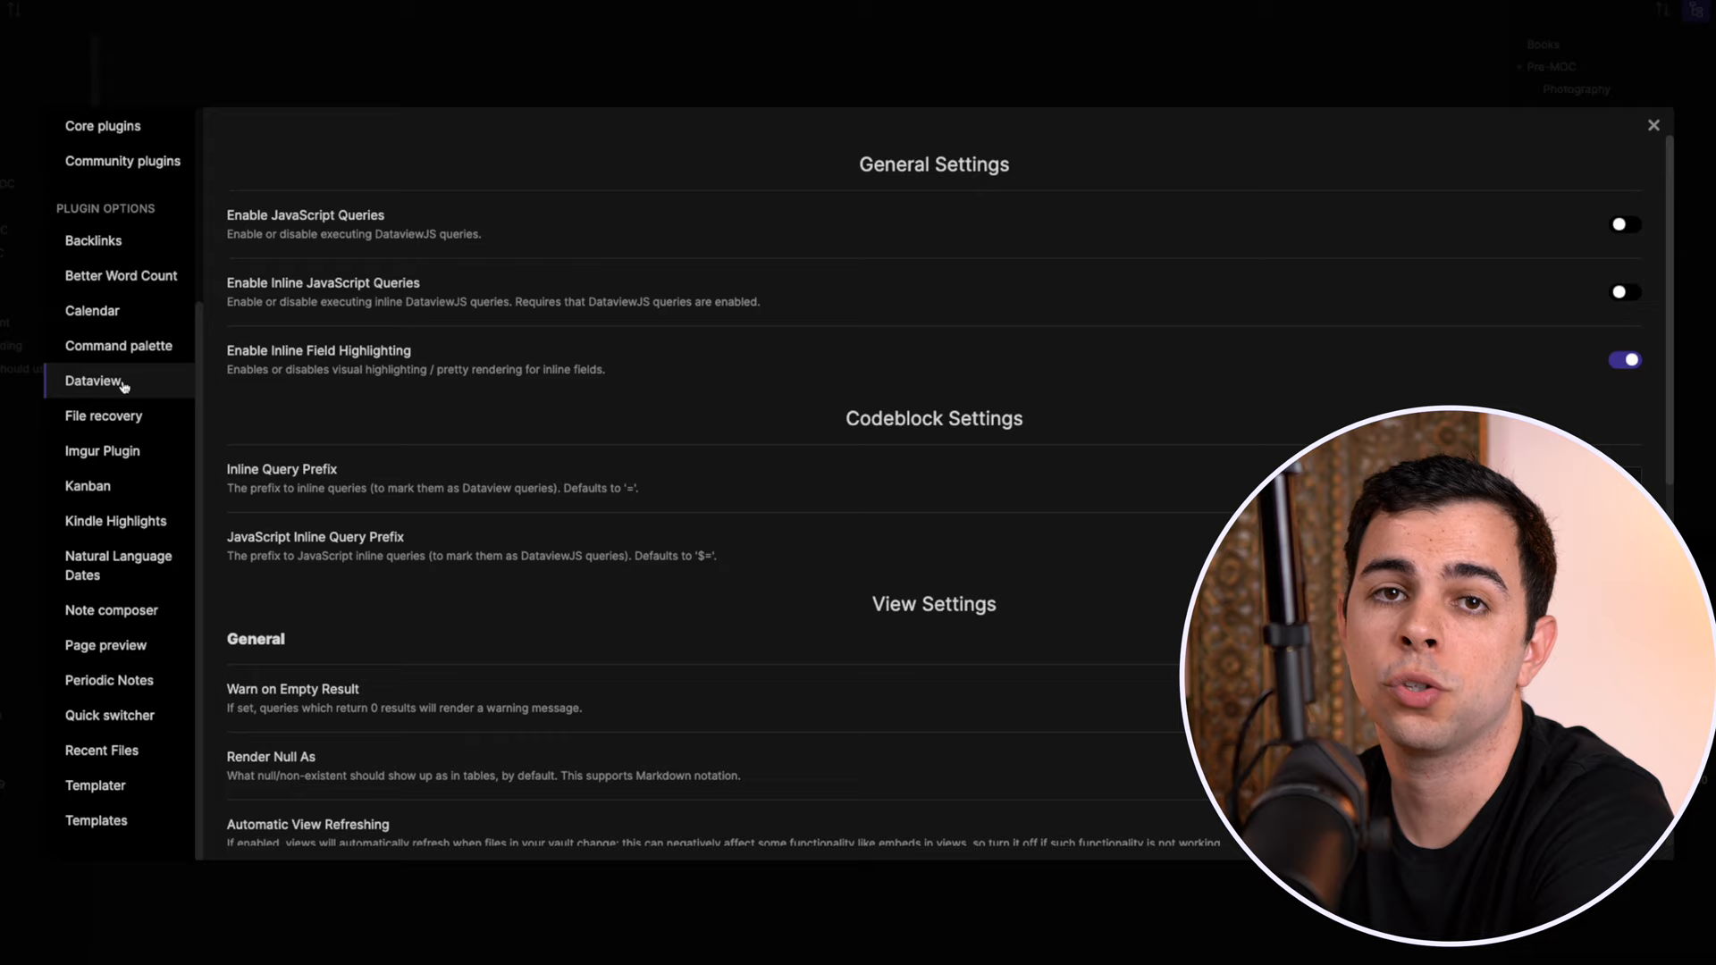
pyautogui.scroll(3)
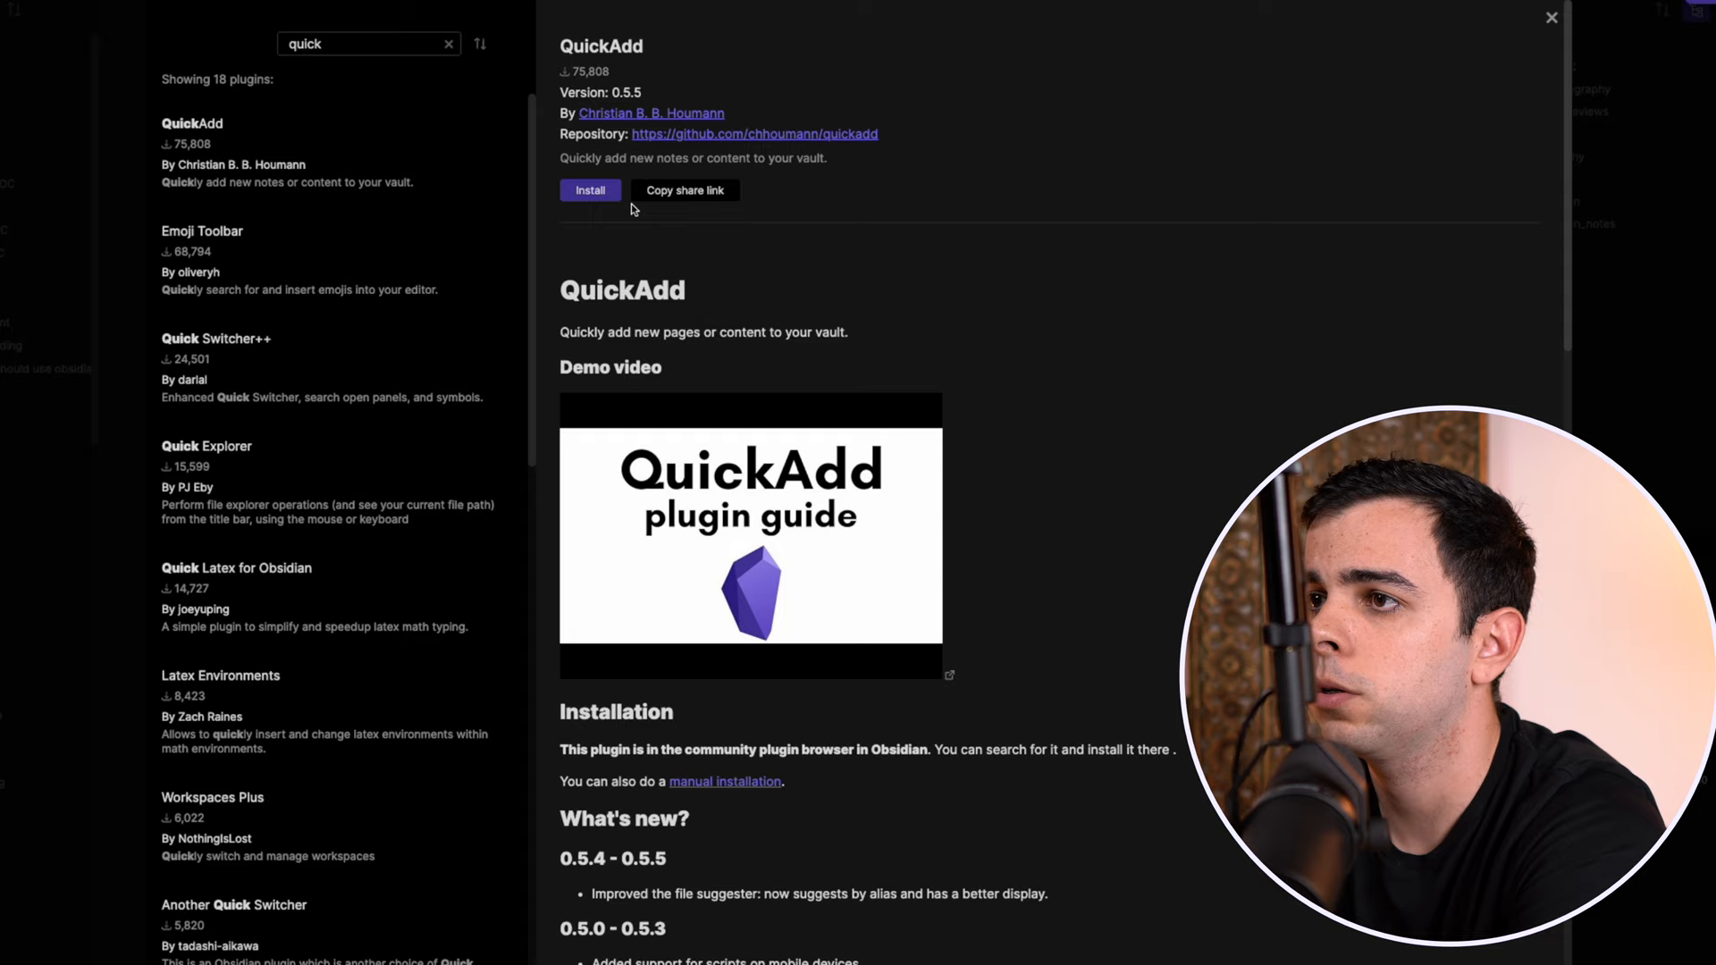
# Install the QuickAdd community plugin from its details page.
pyautogui.click(590, 189)
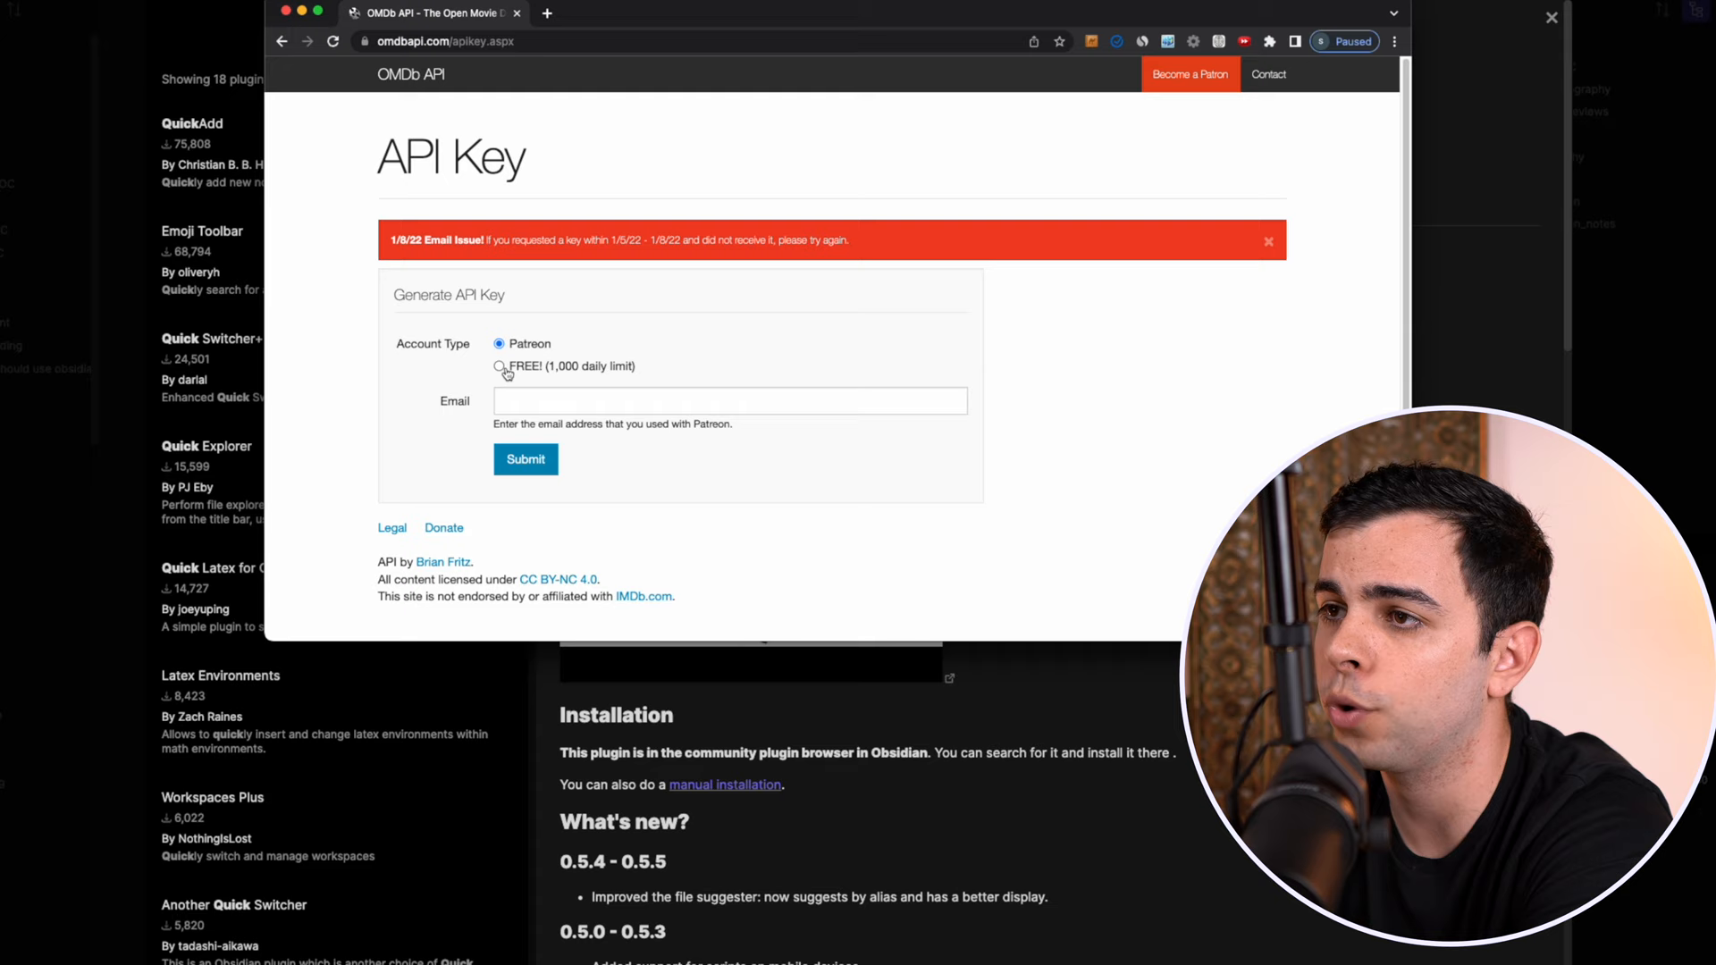
# Select the FREE! (1,000 daily limit) account type on the OMDb API key form.
pyautogui.click(499, 366)
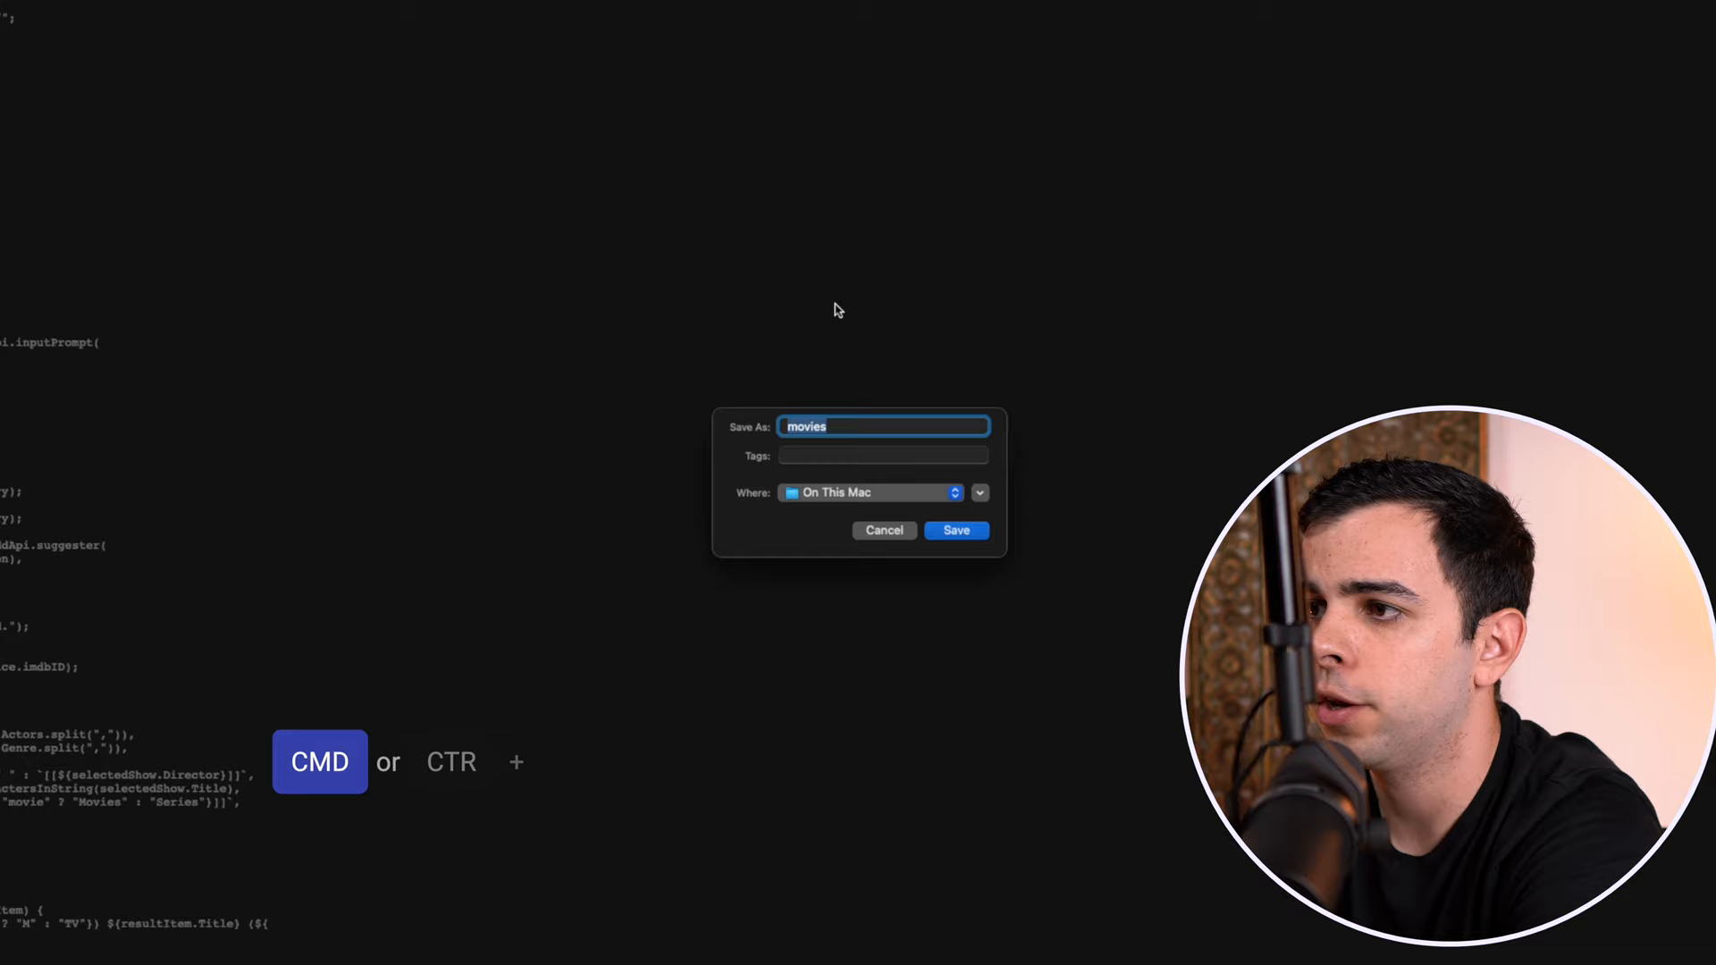
# Save the movie lookup script as movies.js in the chosen location.
pyautogui.write('.js')
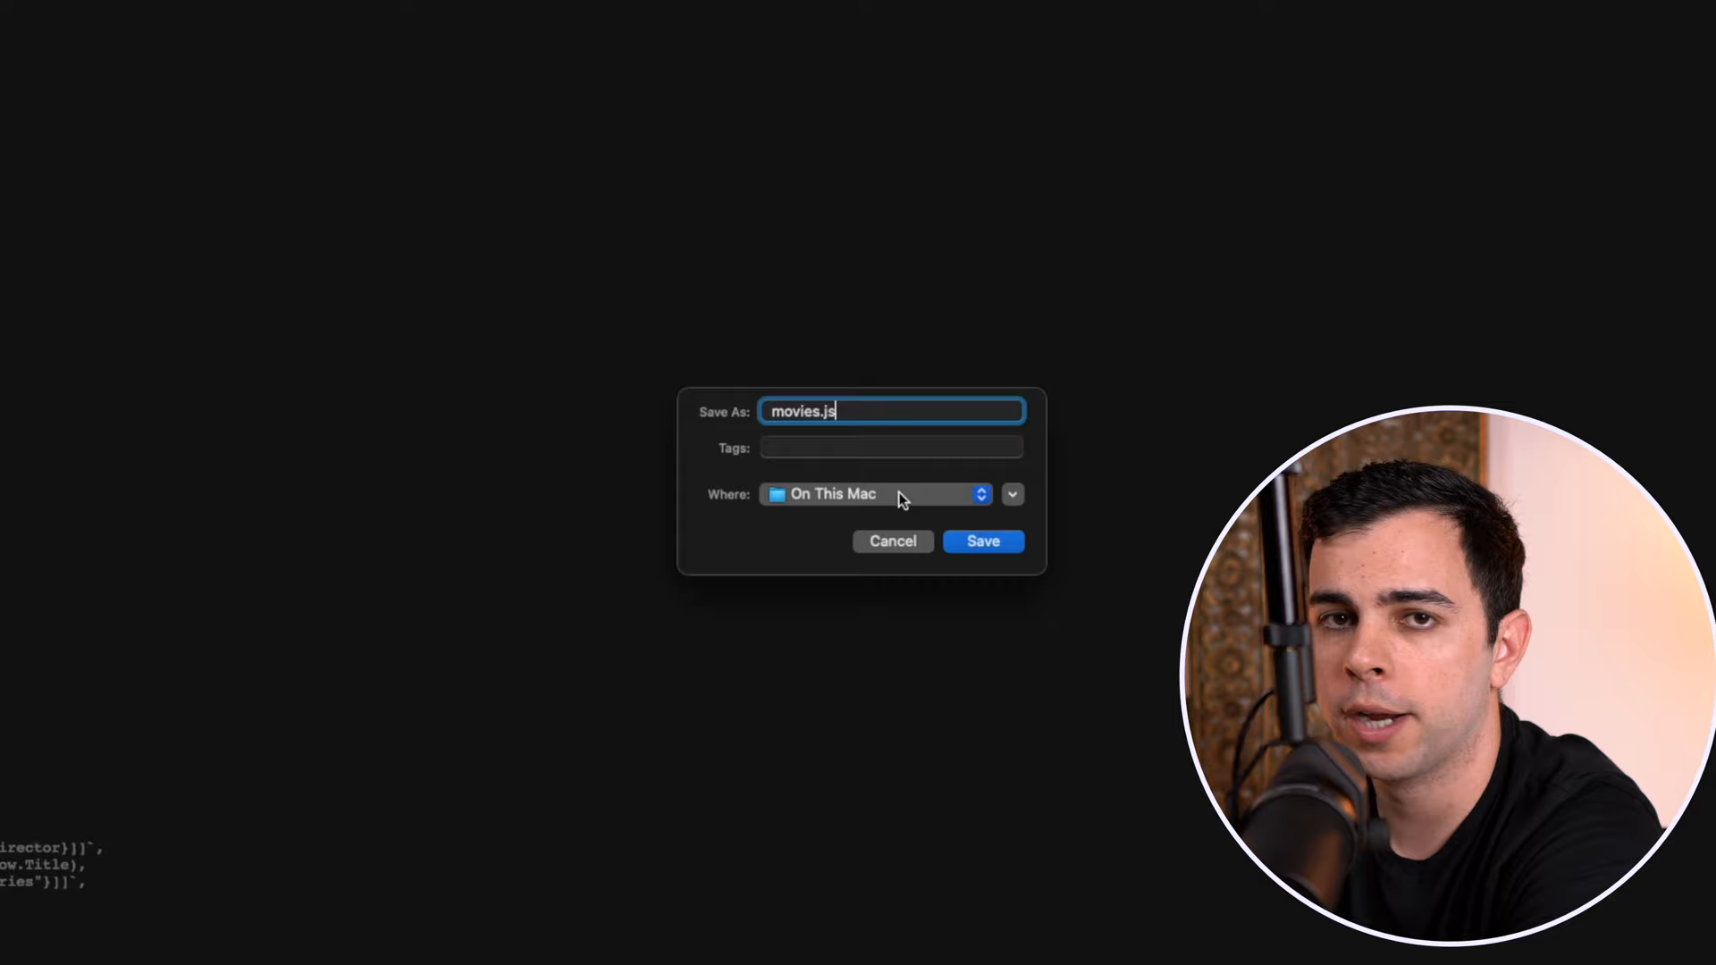
pyautogui.click(981, 539)
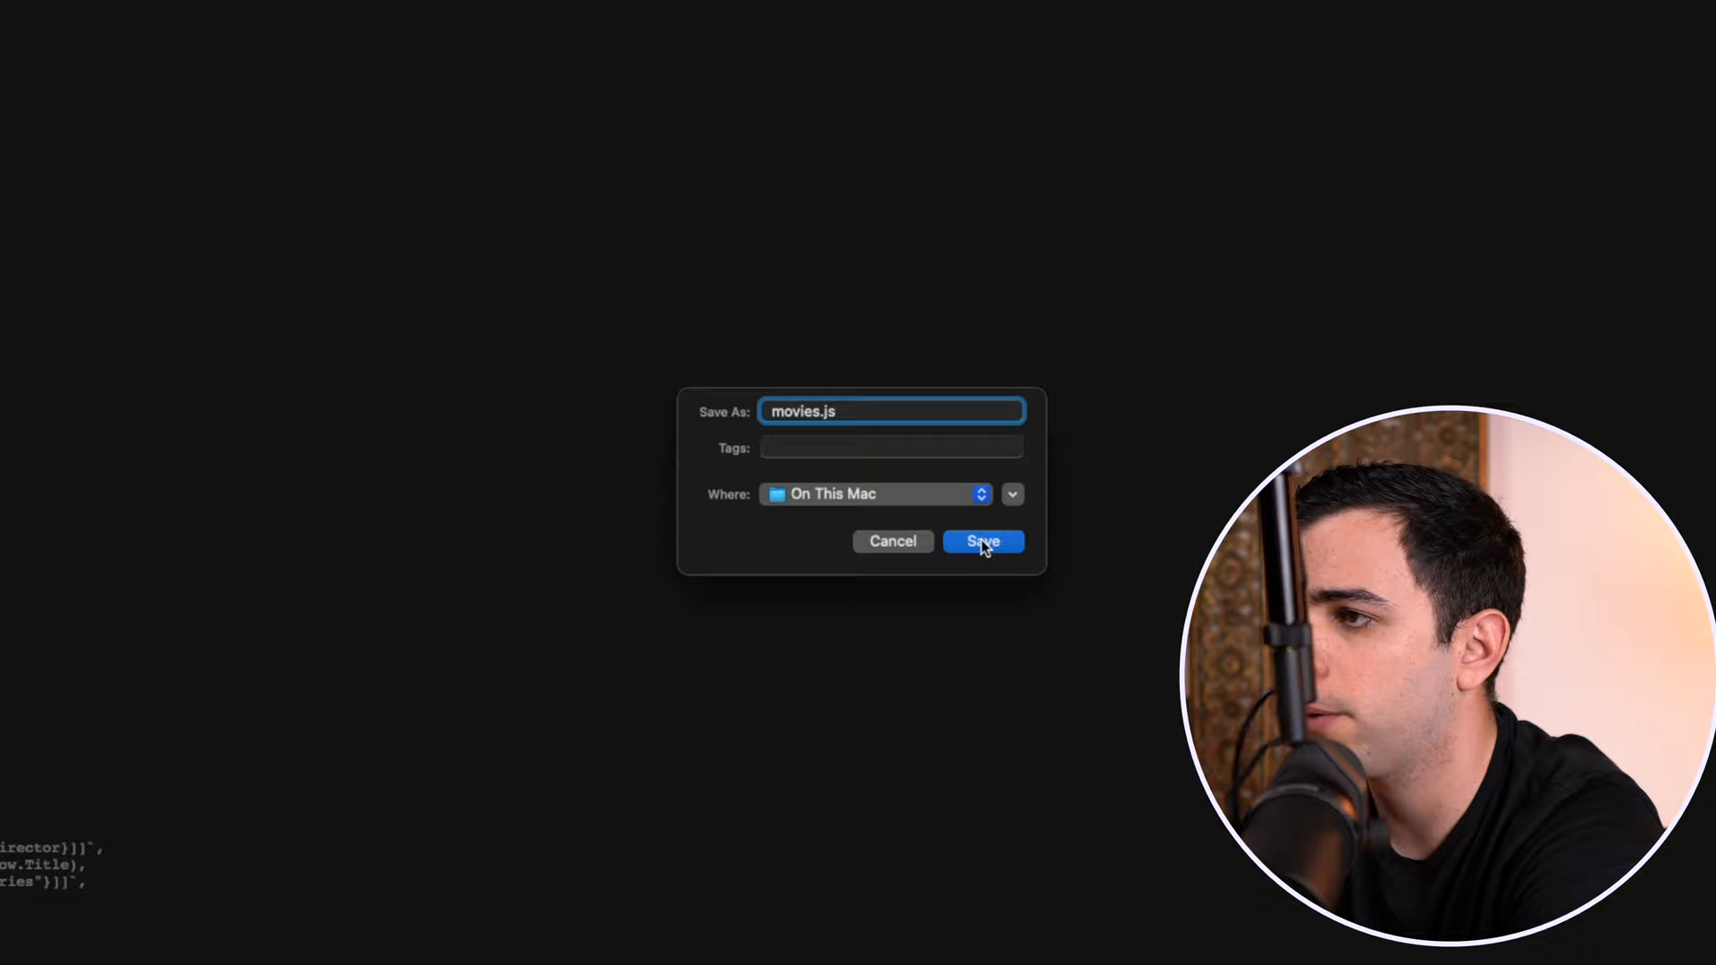
pyautogui.click(981, 539)
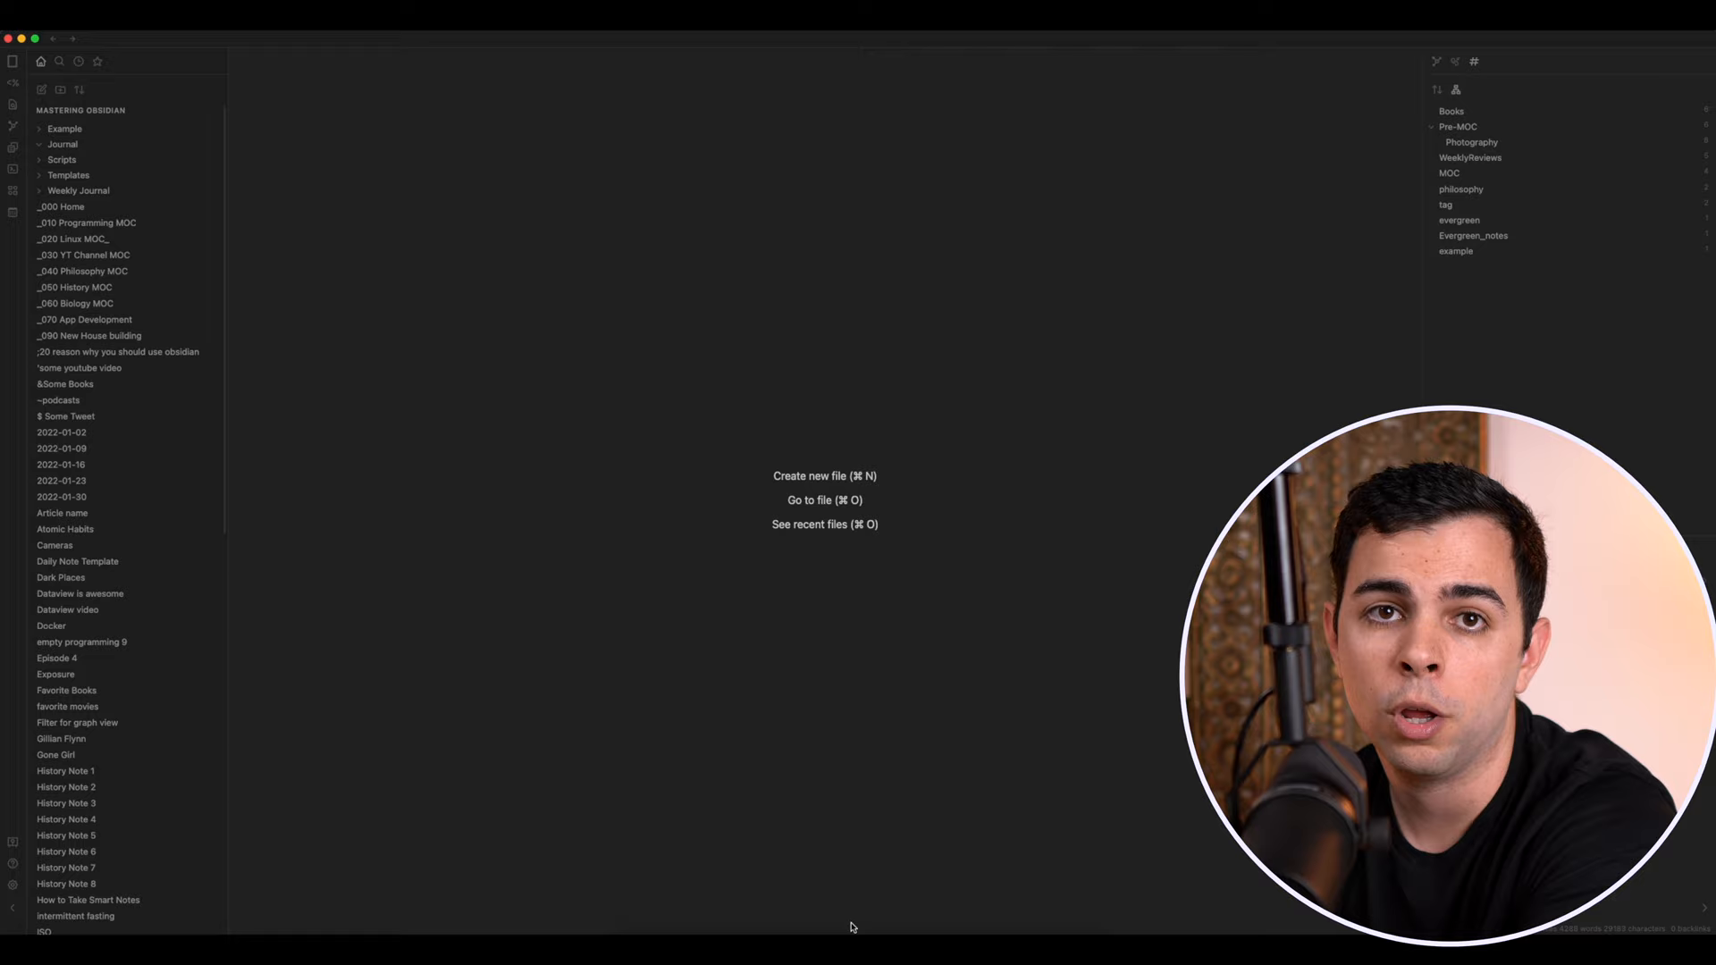
# Paste the copied movie template content into the New Movie Template note.
pyautogui.rightClick(69, 175)
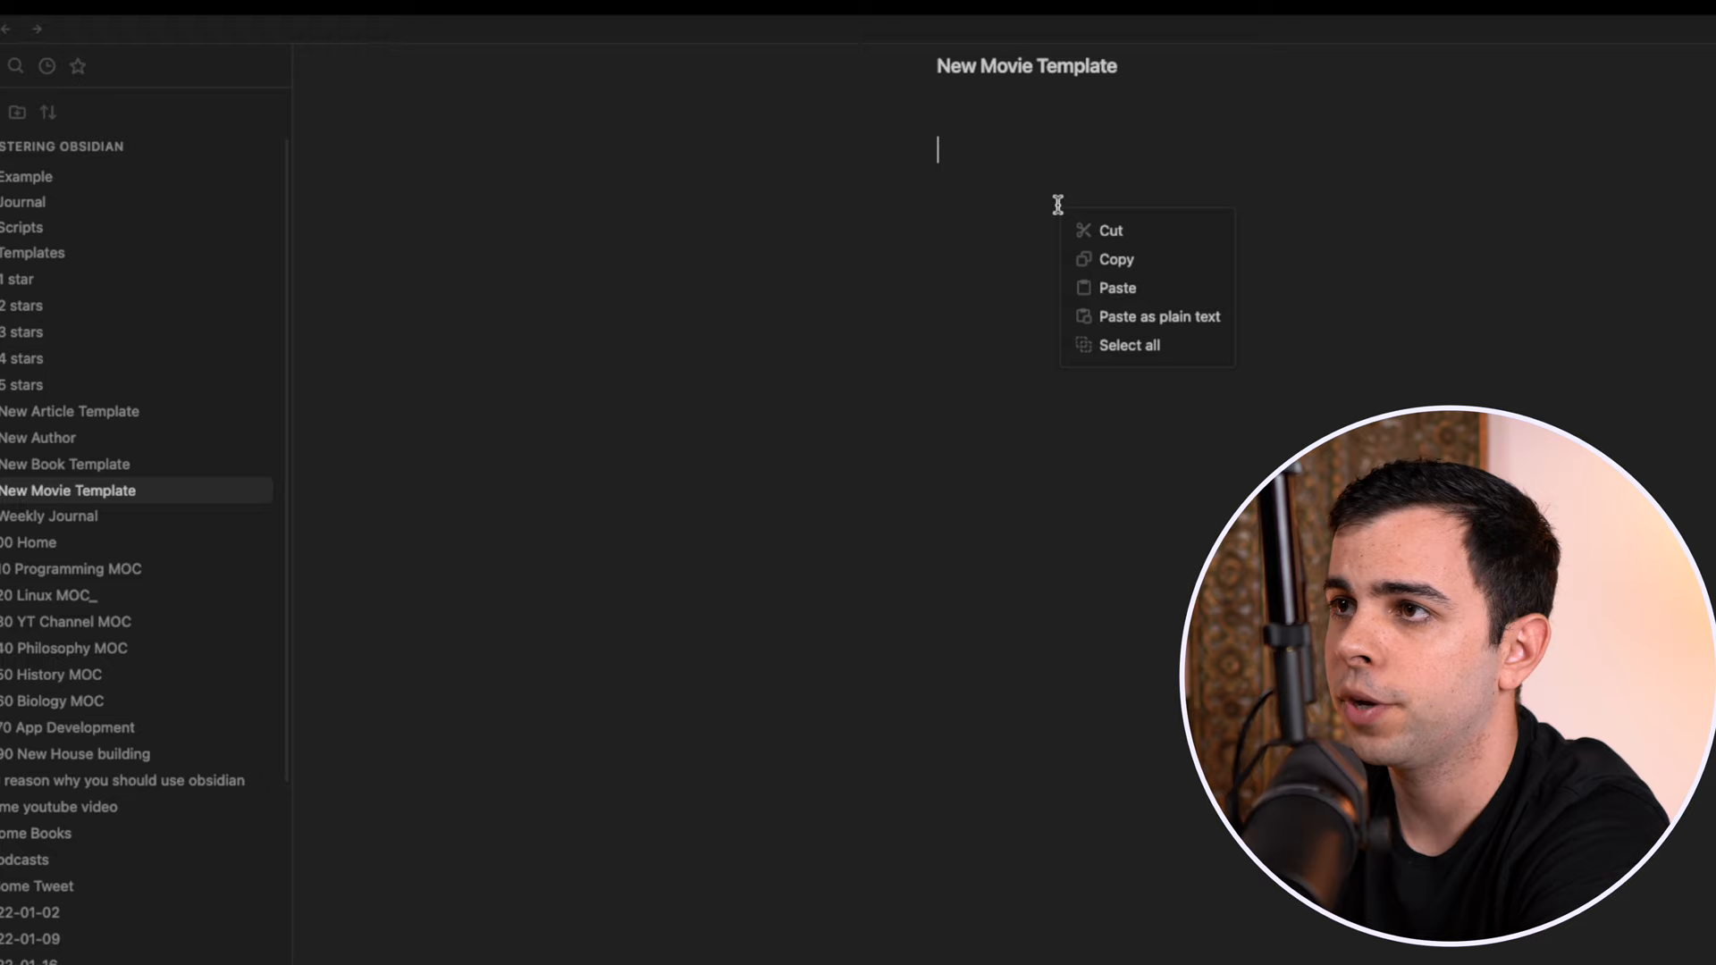
pyautogui.click(1115, 288)
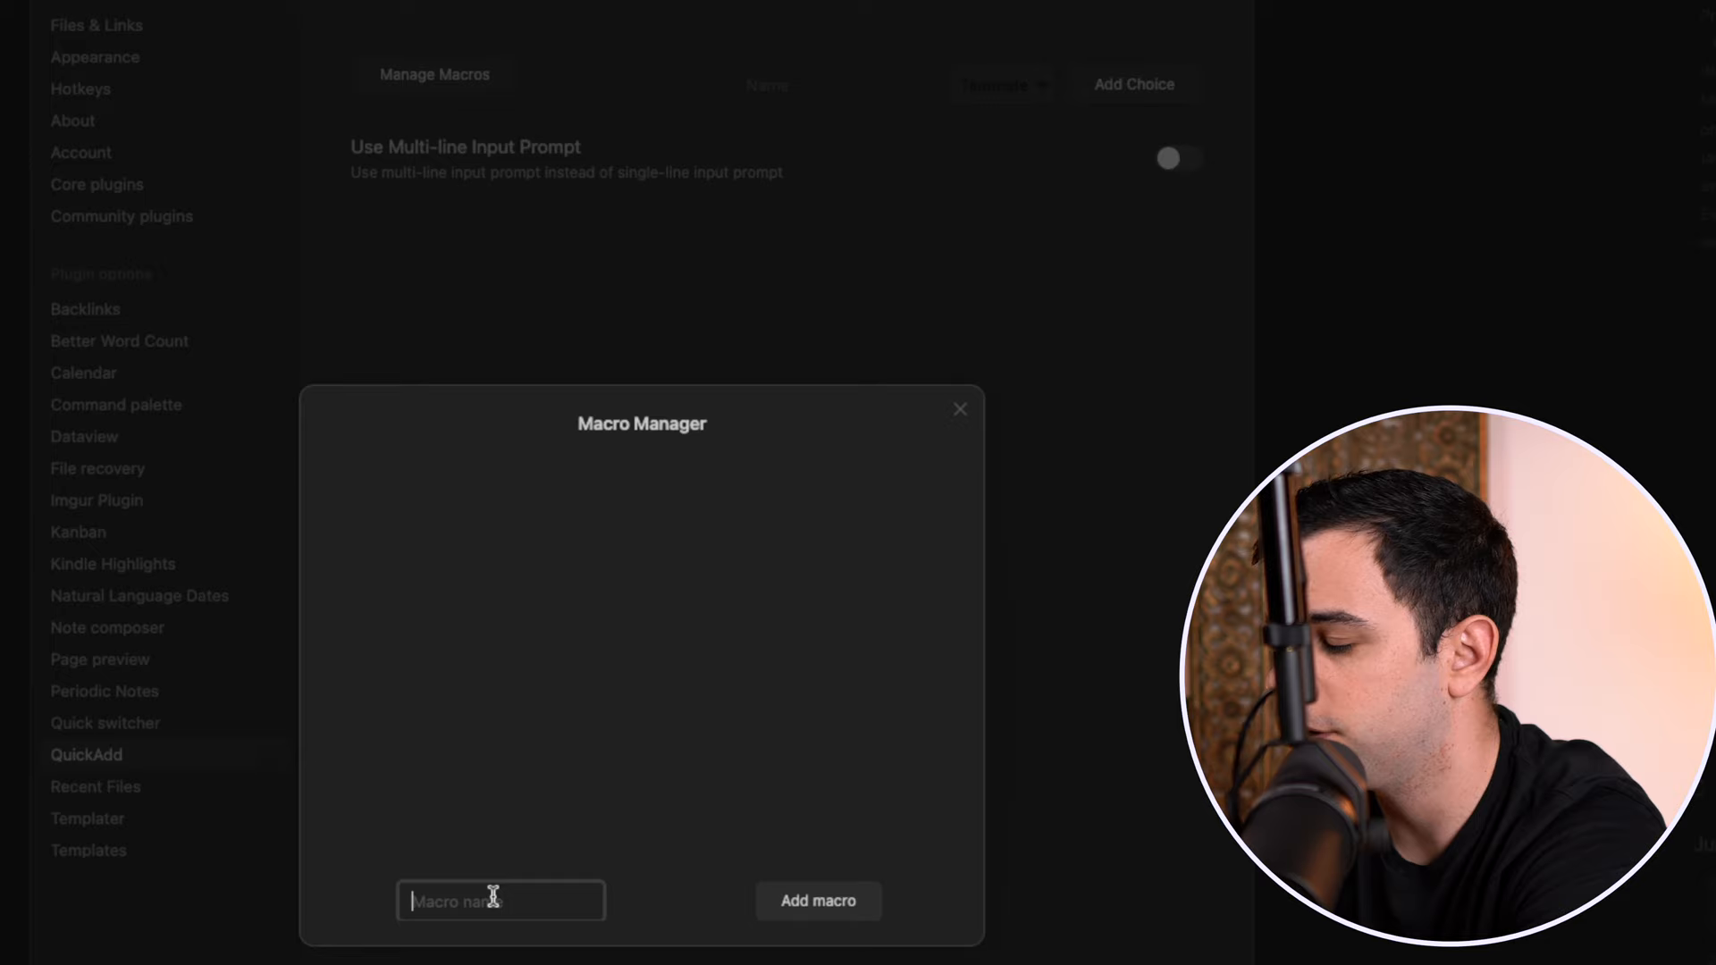
# Create a 'lookup movie' macro running the movies user script and reach its API key setting.
pyautogui.click(819, 901)
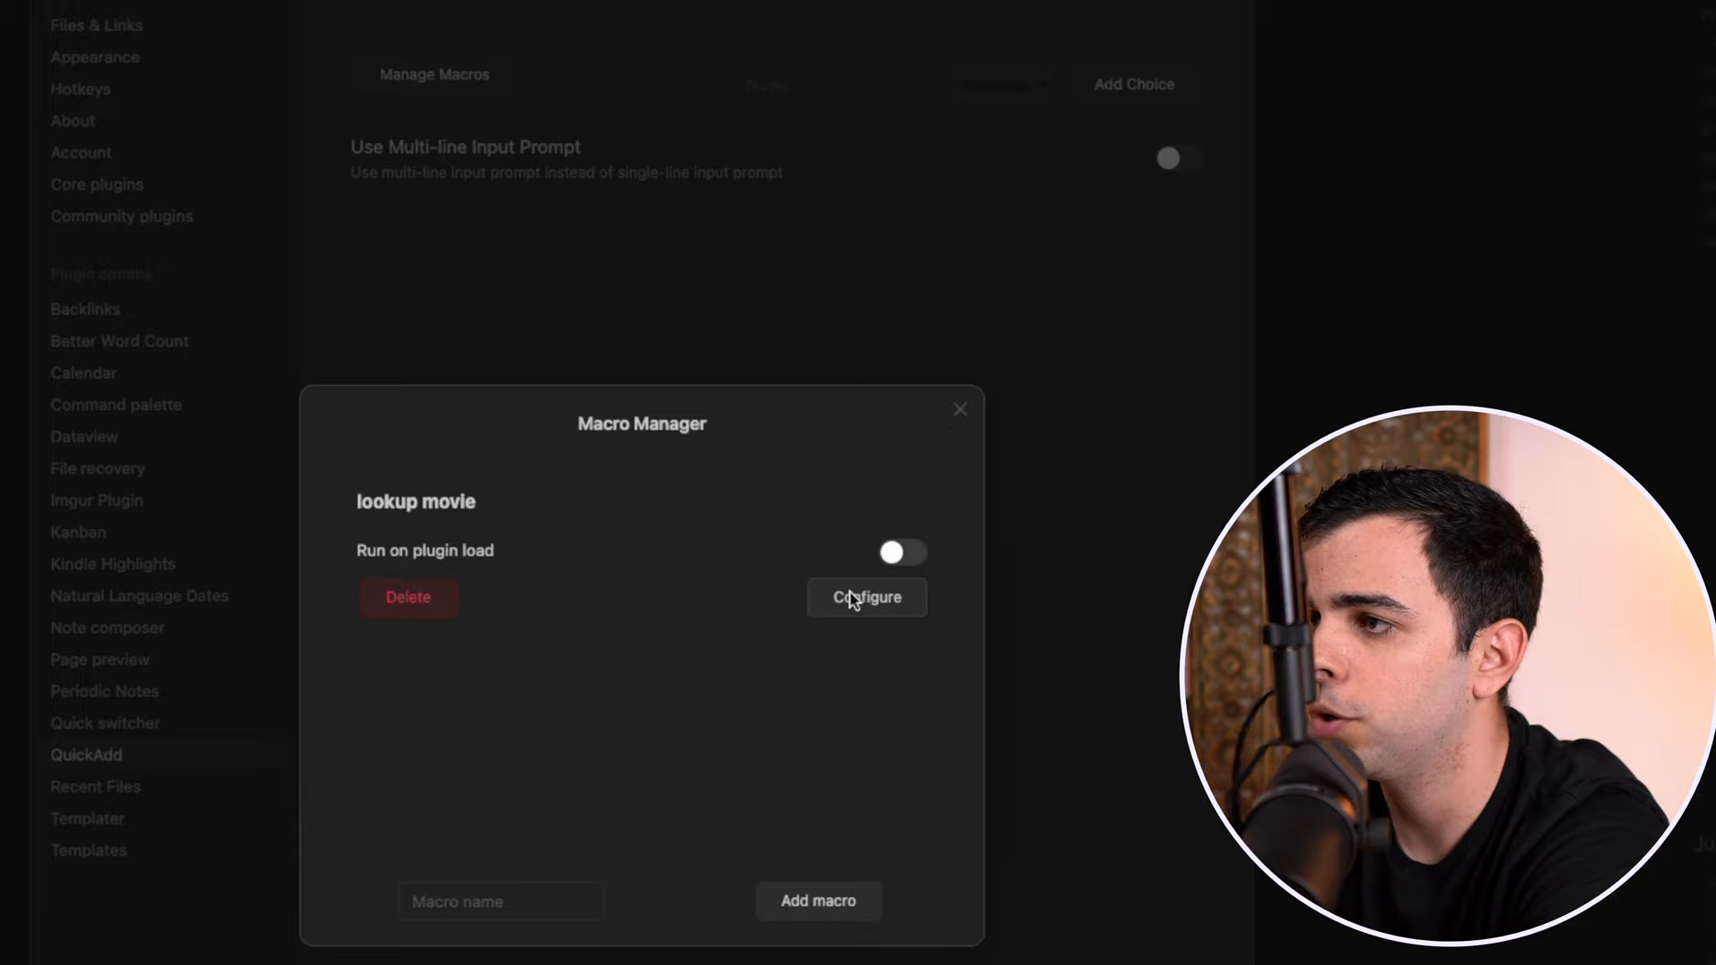
pyautogui.click(865, 597)
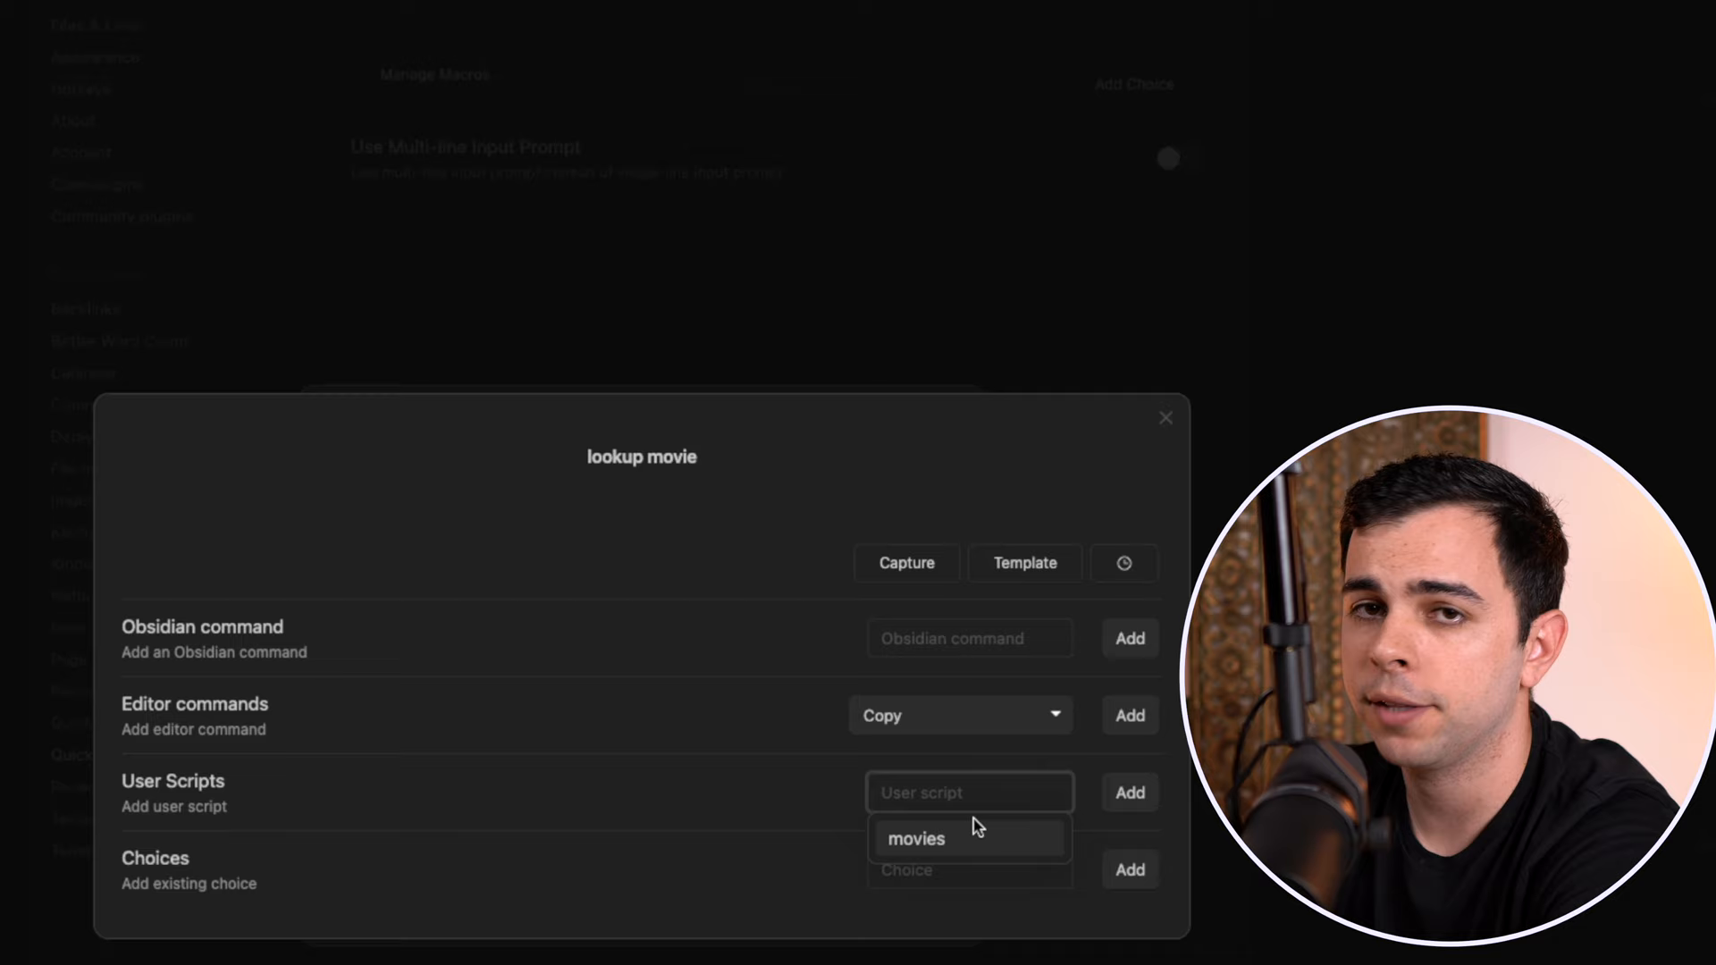
pyautogui.click(915, 839)
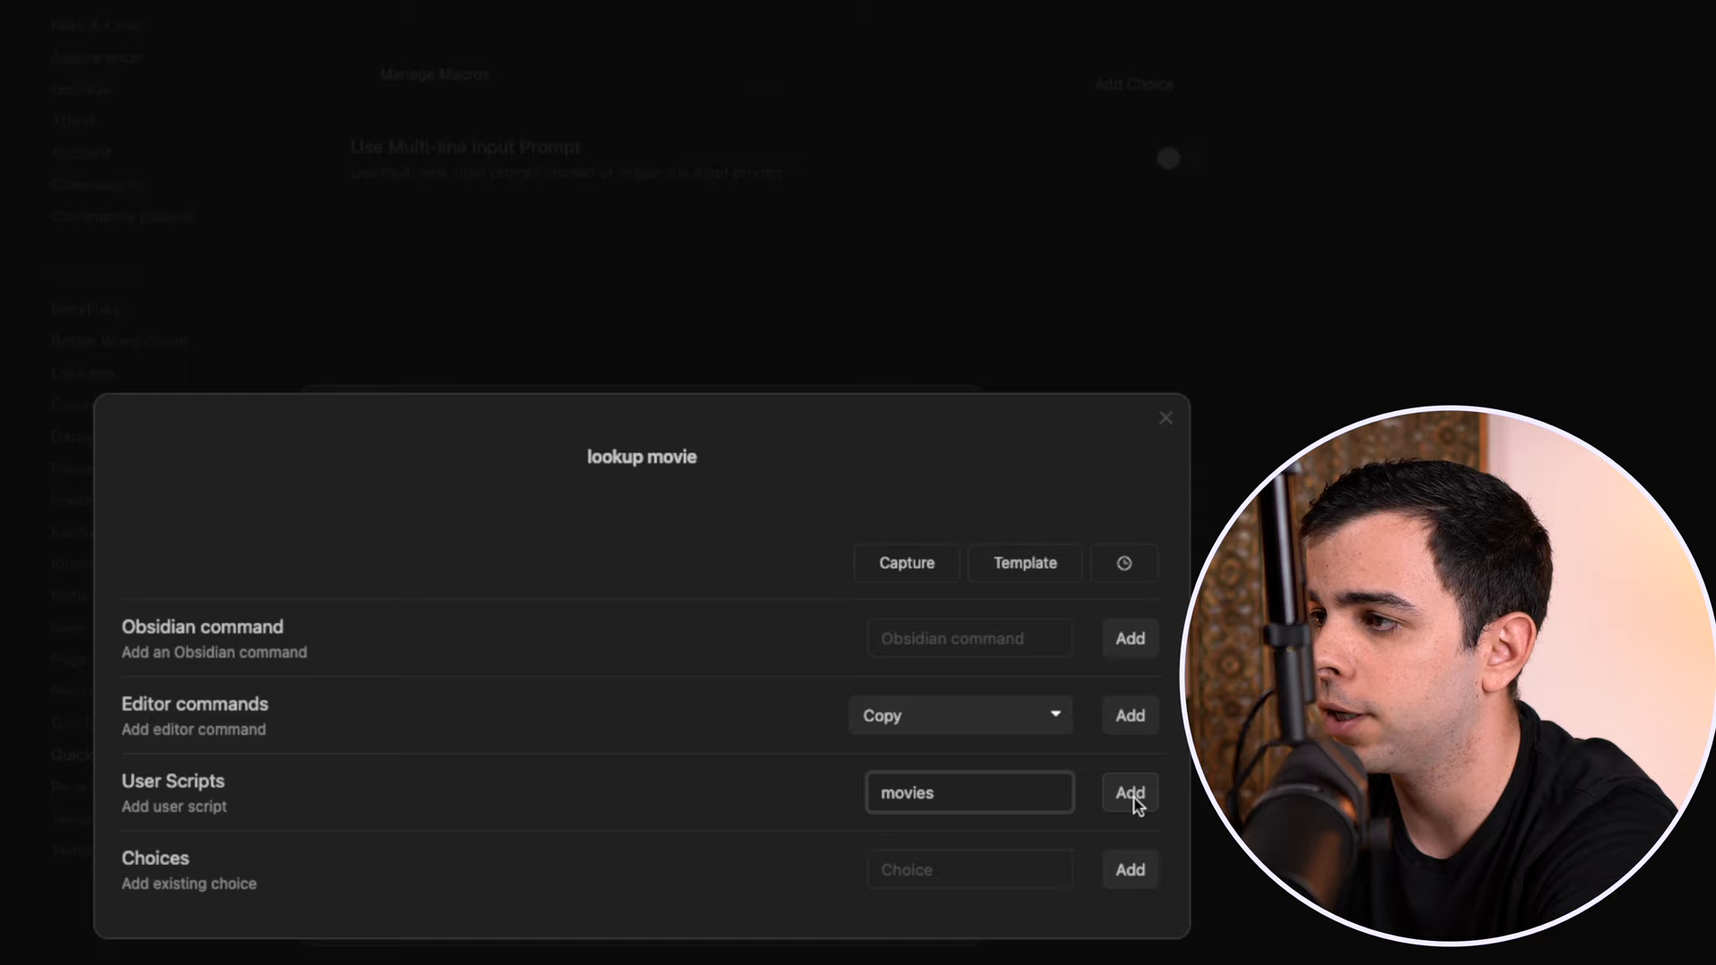
pyautogui.click(1128, 791)
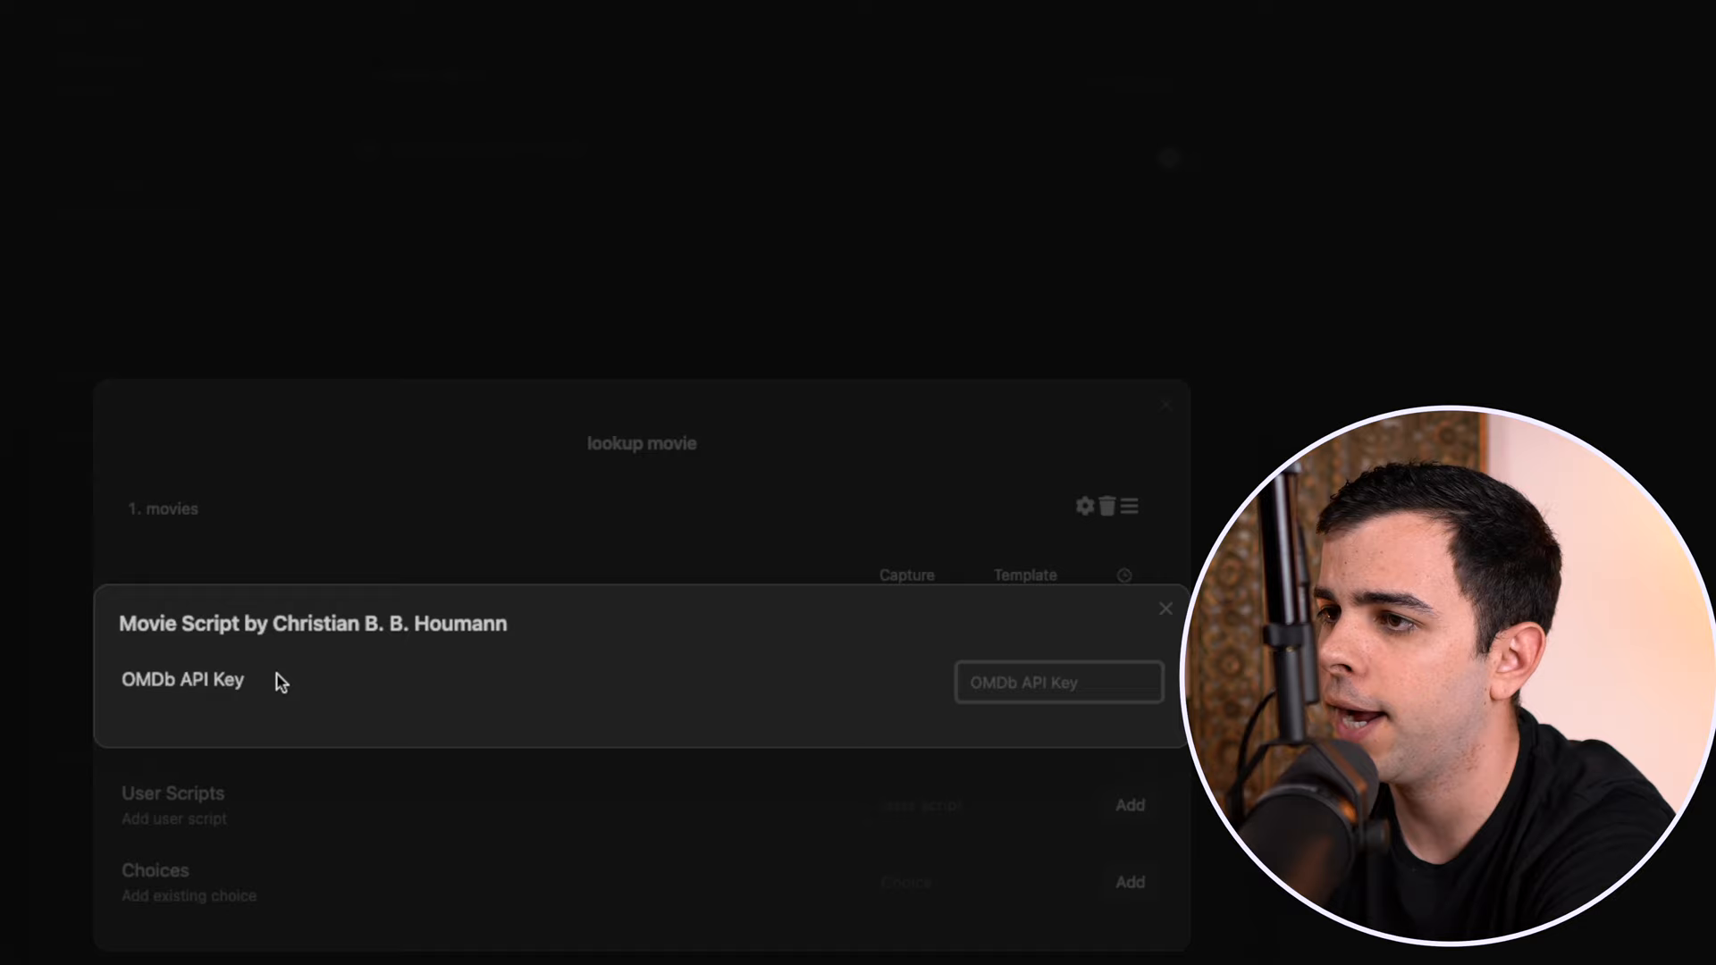
pyautogui.click(1057, 681)
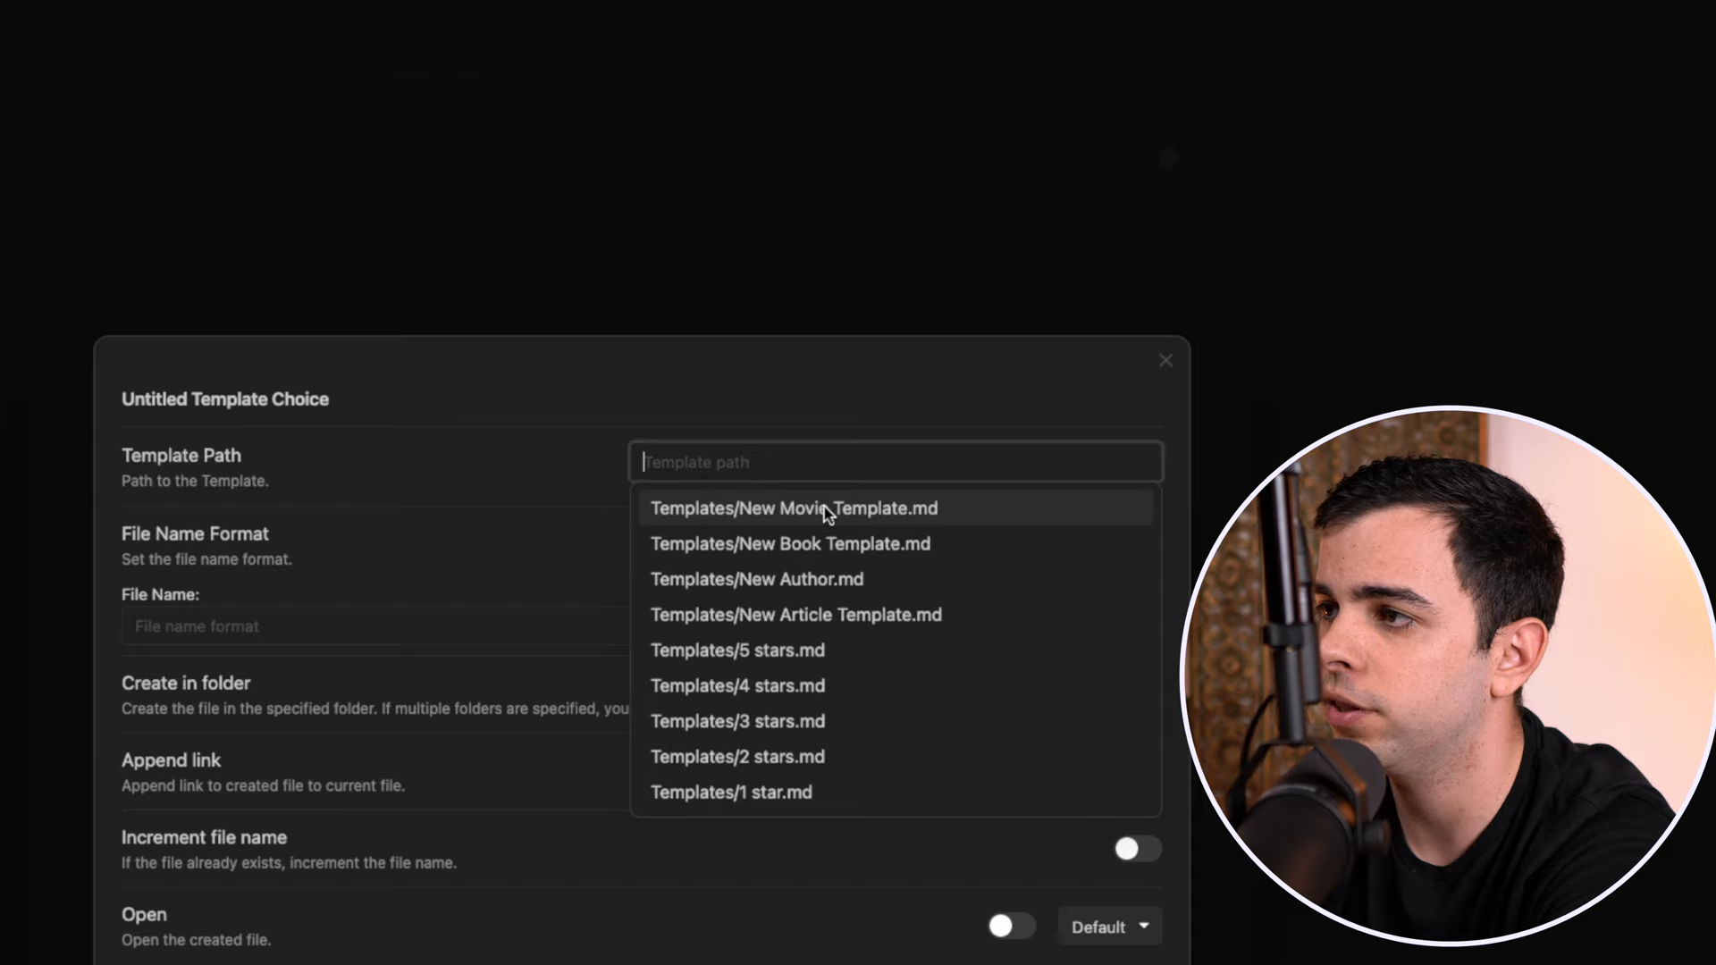
# Use Templates/New Movie Template.md and create new movie notes in the /movies folder.
pyautogui.click(792, 507)
pyautogui.write('{{VALUE:fileName}}')
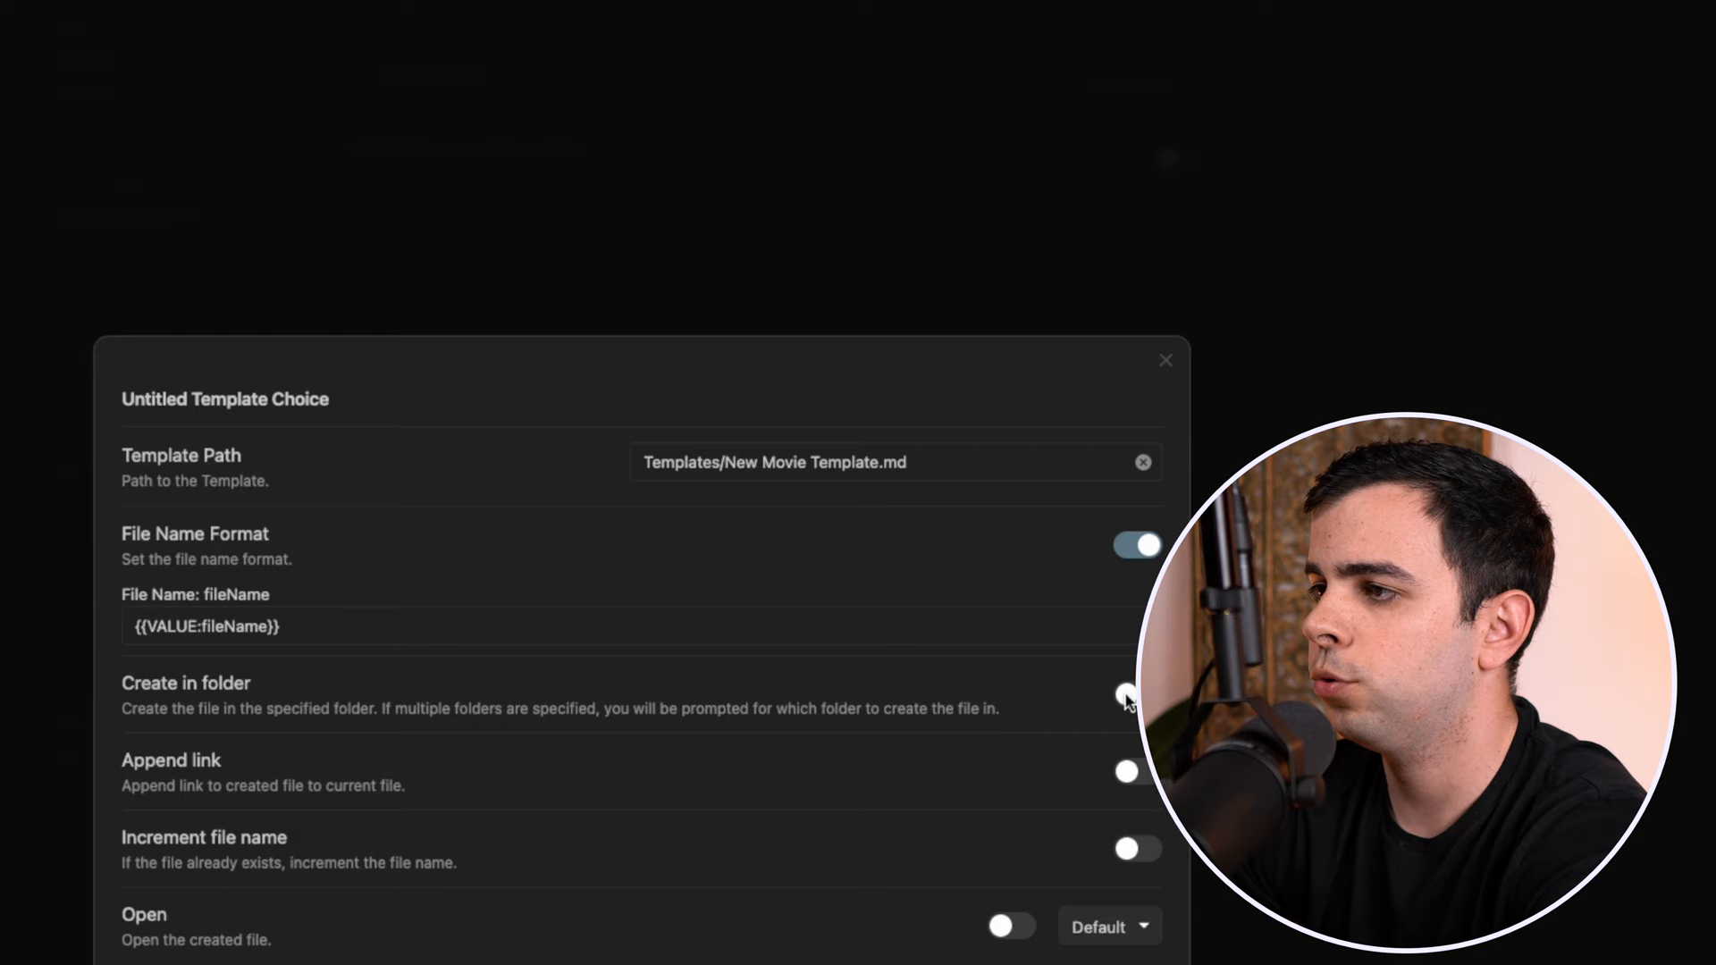
pyautogui.click(1137, 699)
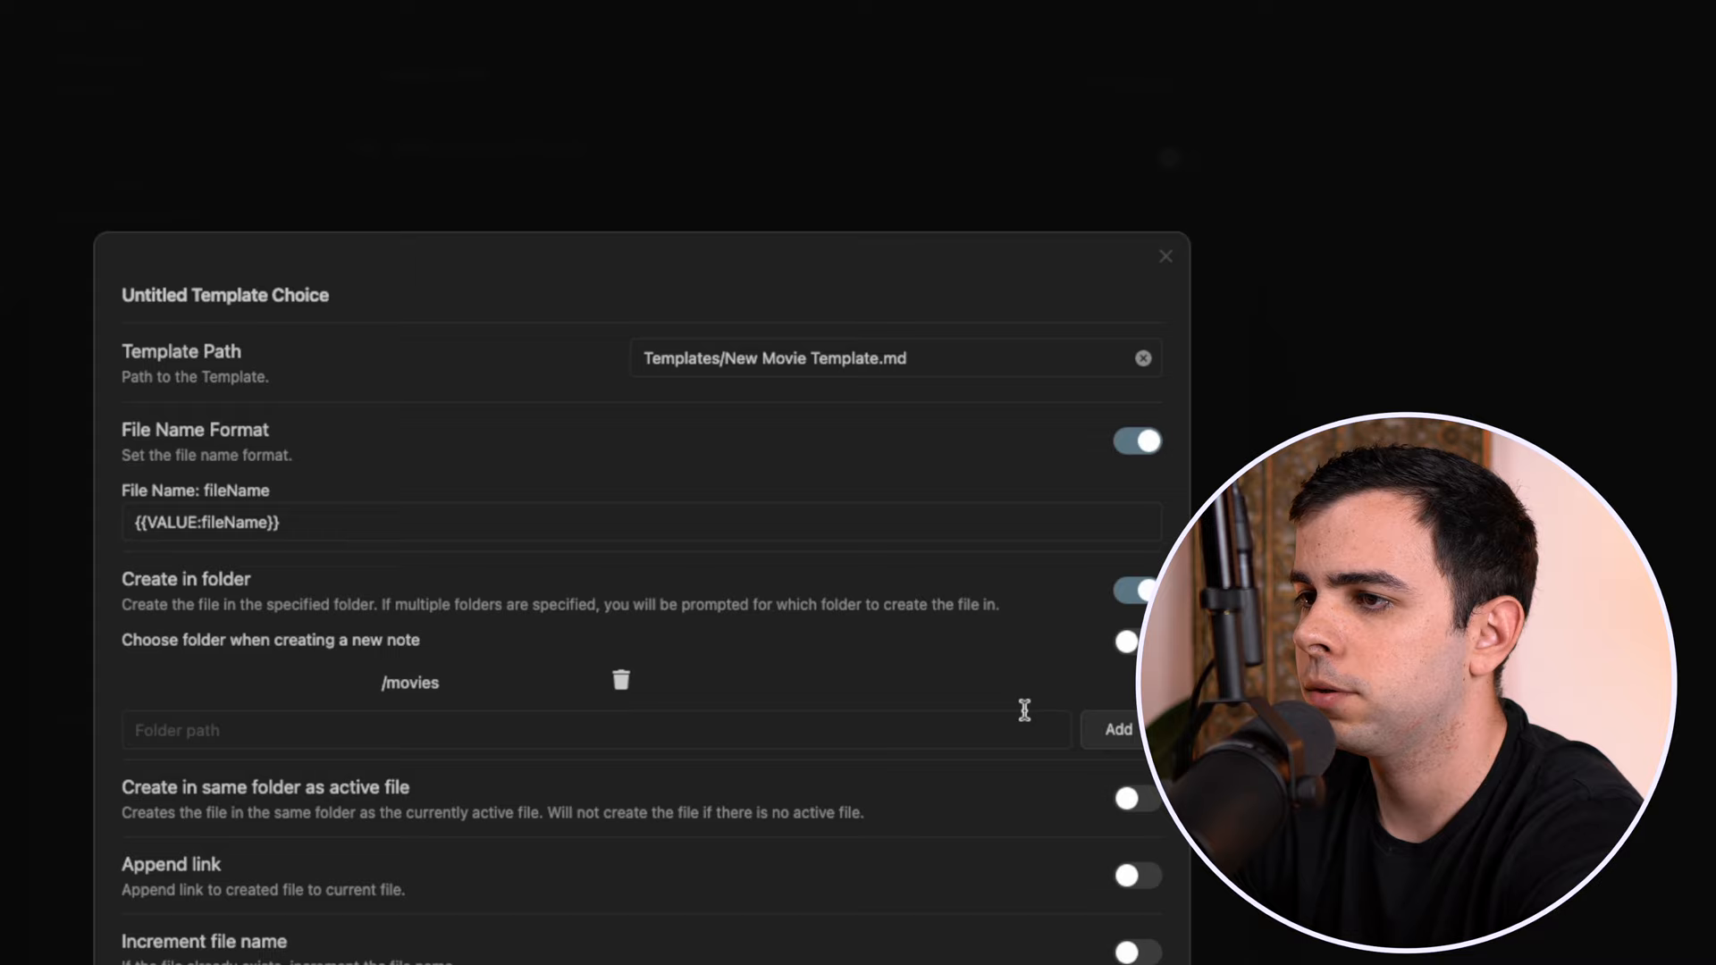
pyautogui.click(1165, 256)
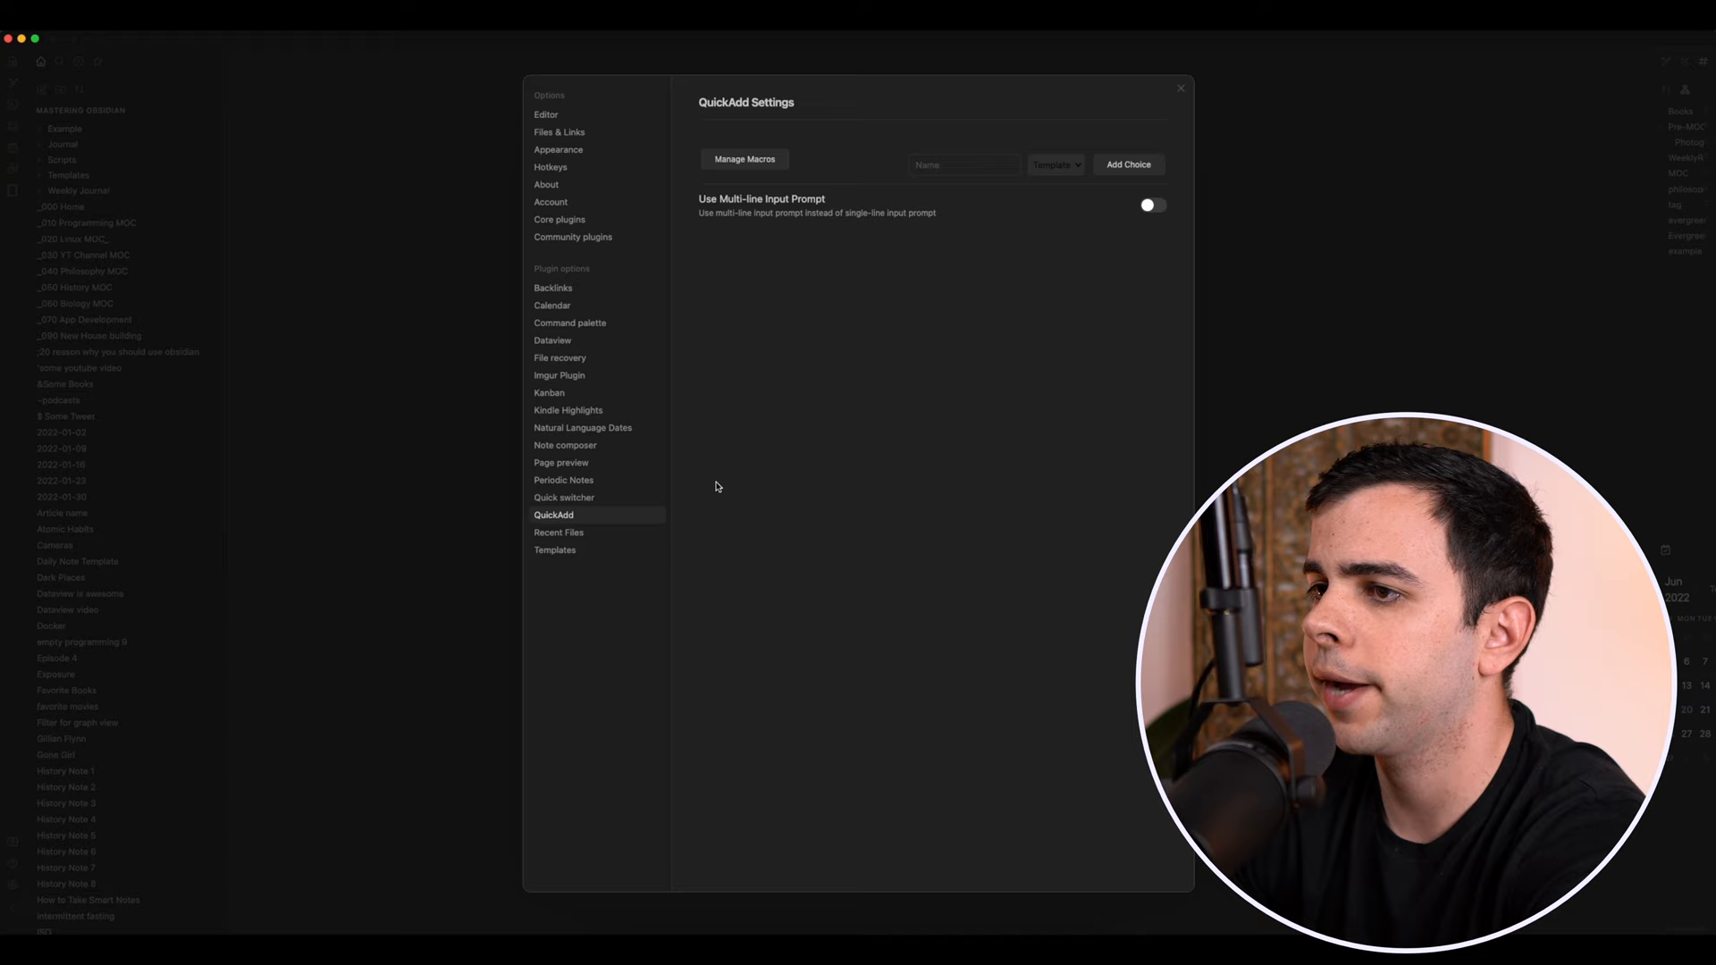
# Add an 'add movie' Macro choice in QuickAdd and leave the settings.
pyautogui.click(1054, 165)
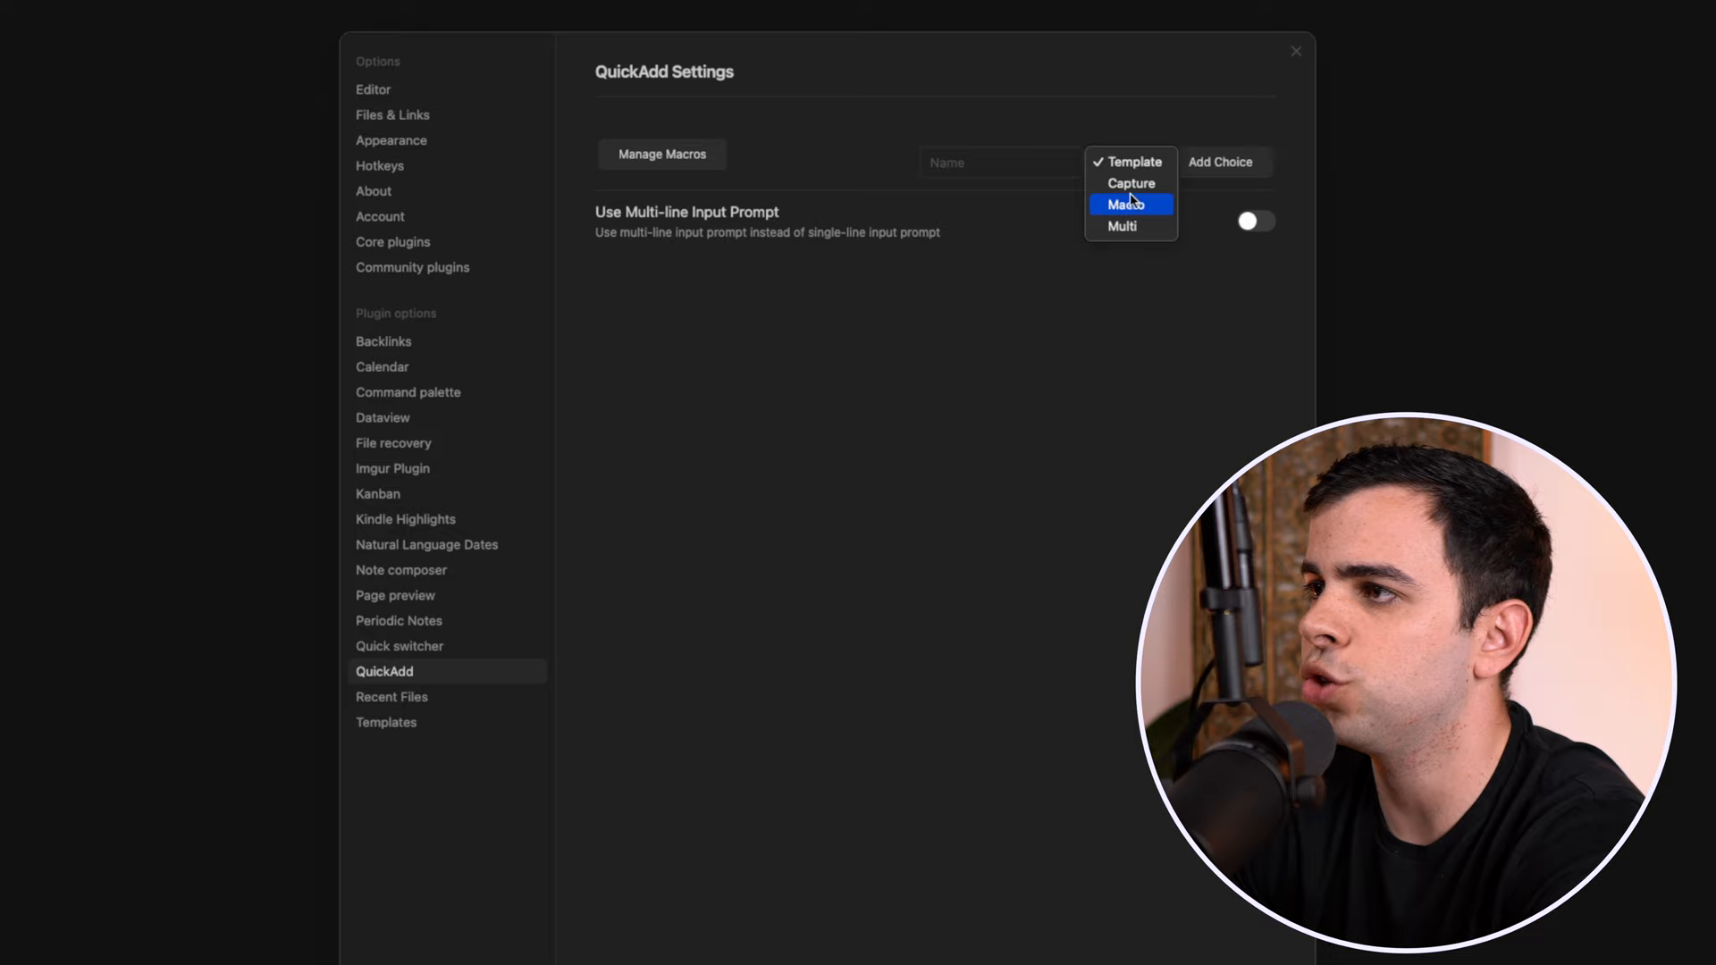
pyautogui.click(1130, 204)
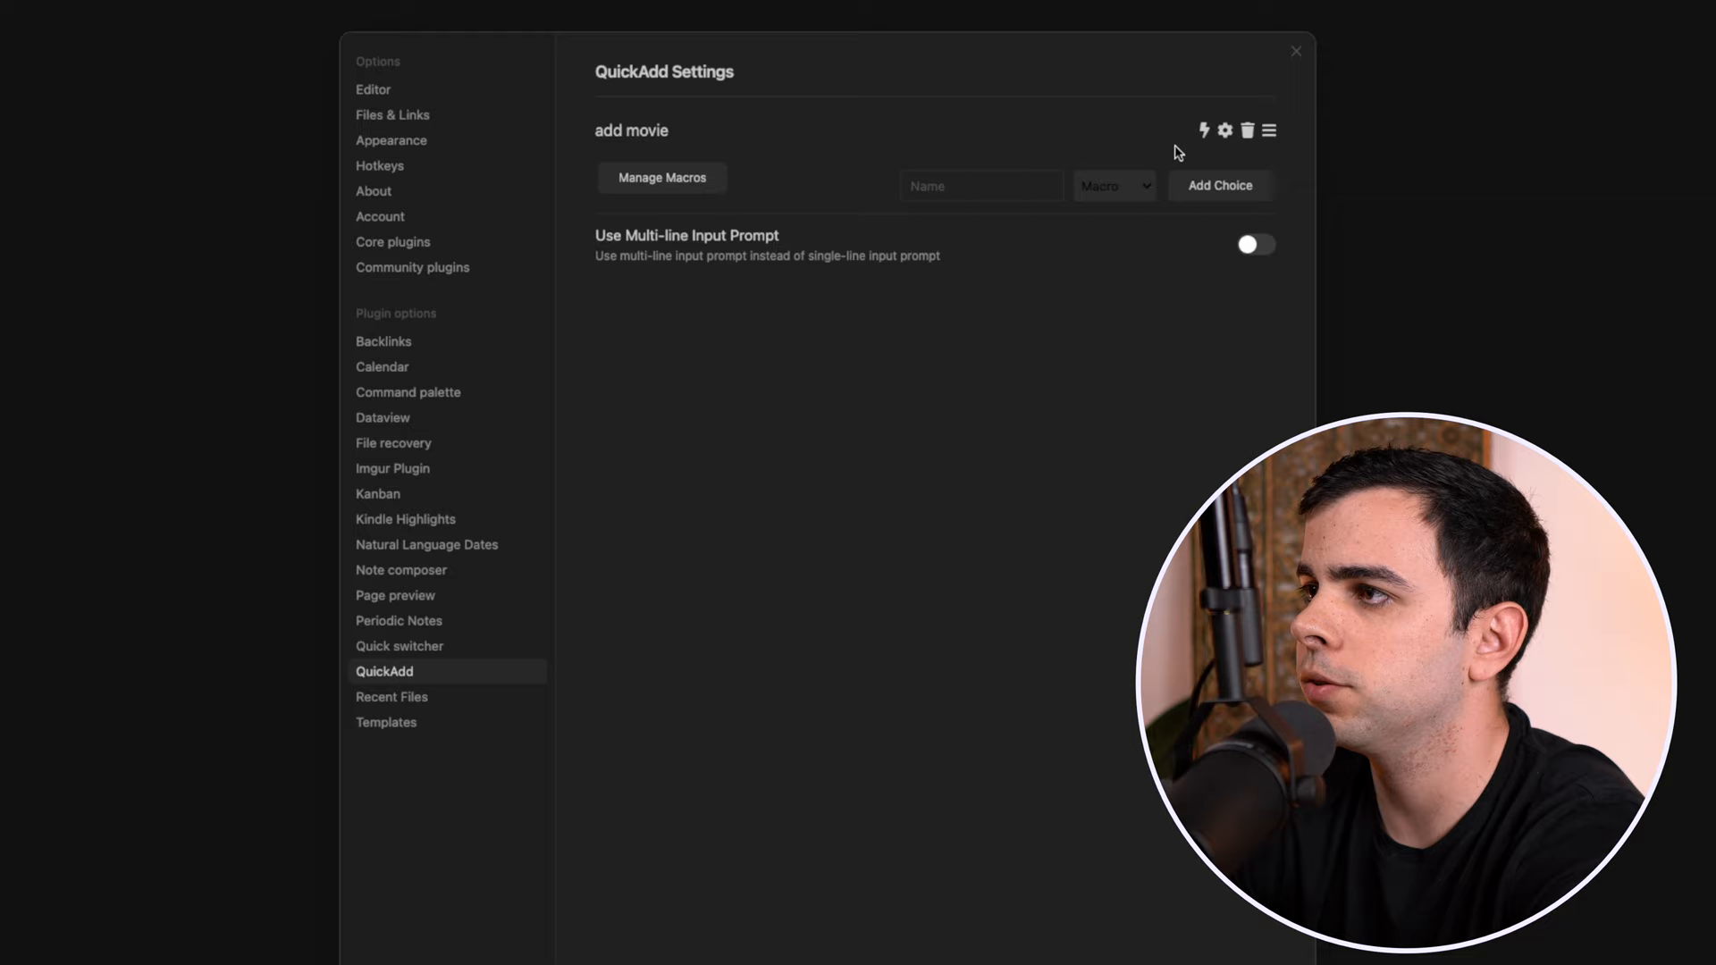
pyautogui.moveTo(1195, 216)
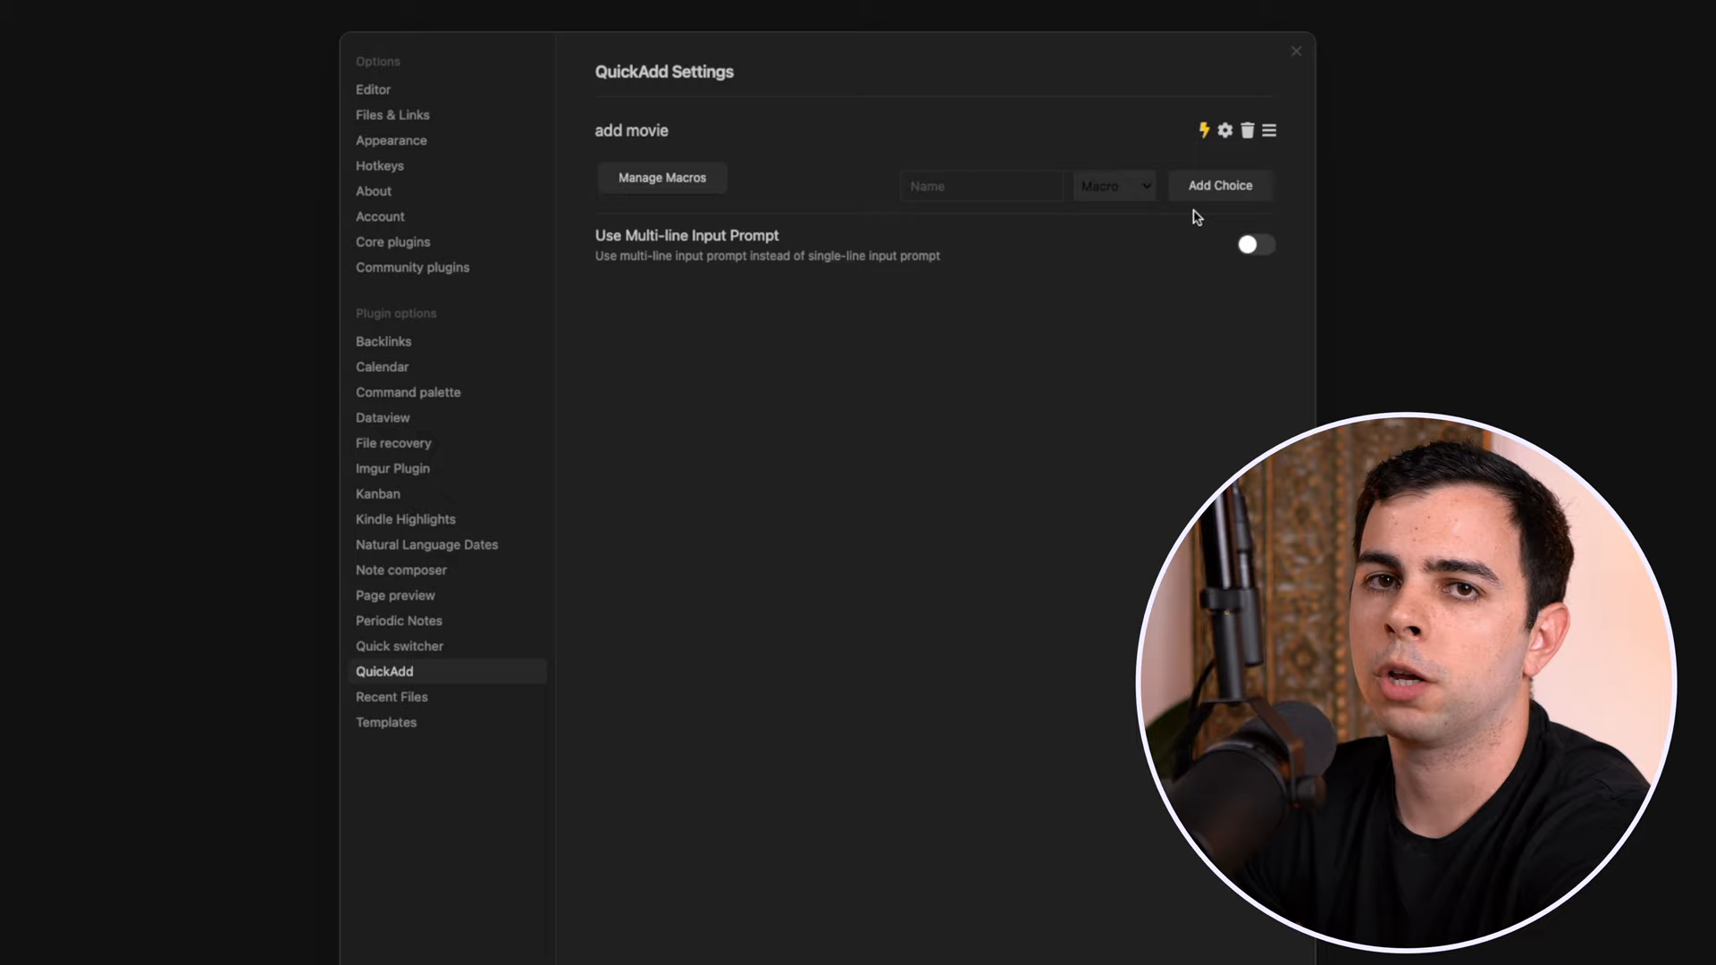
pyautogui.press('ctrl+p')
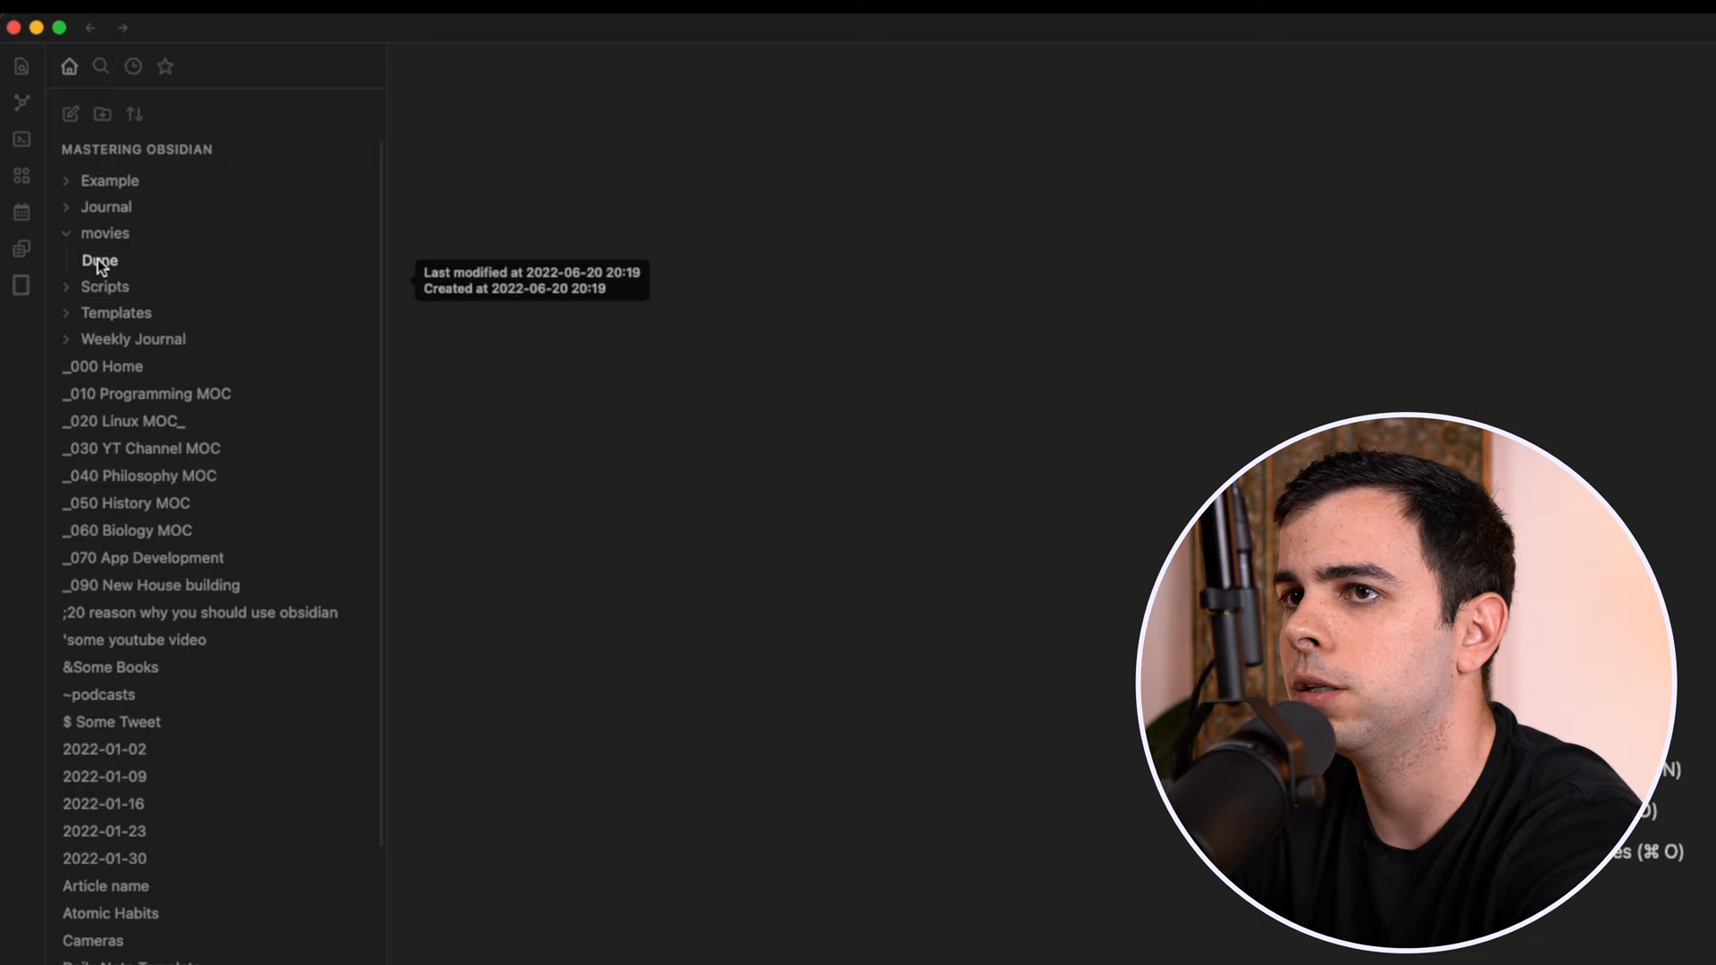
# View the Dune note created in the movies folder.
pyautogui.click(100, 261)
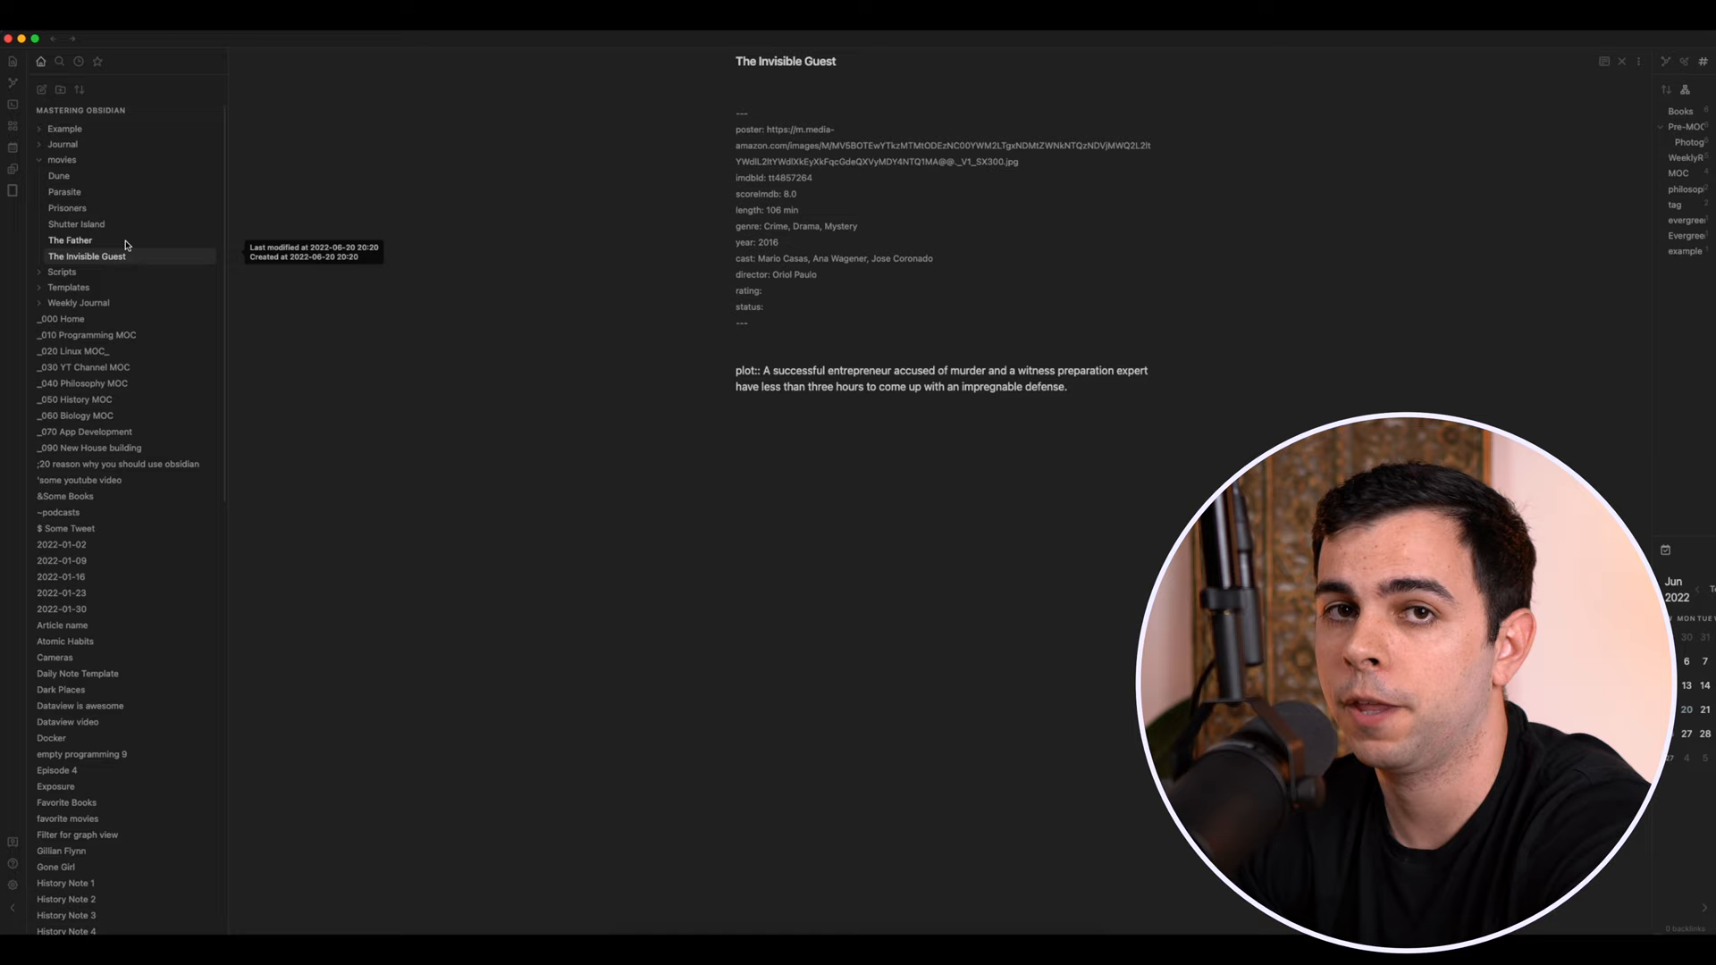
# Paste the TABLE WITHOUT ID query from "movies" filtering status "complete" into Untitled 3.
pyautogui.click(66, 819)
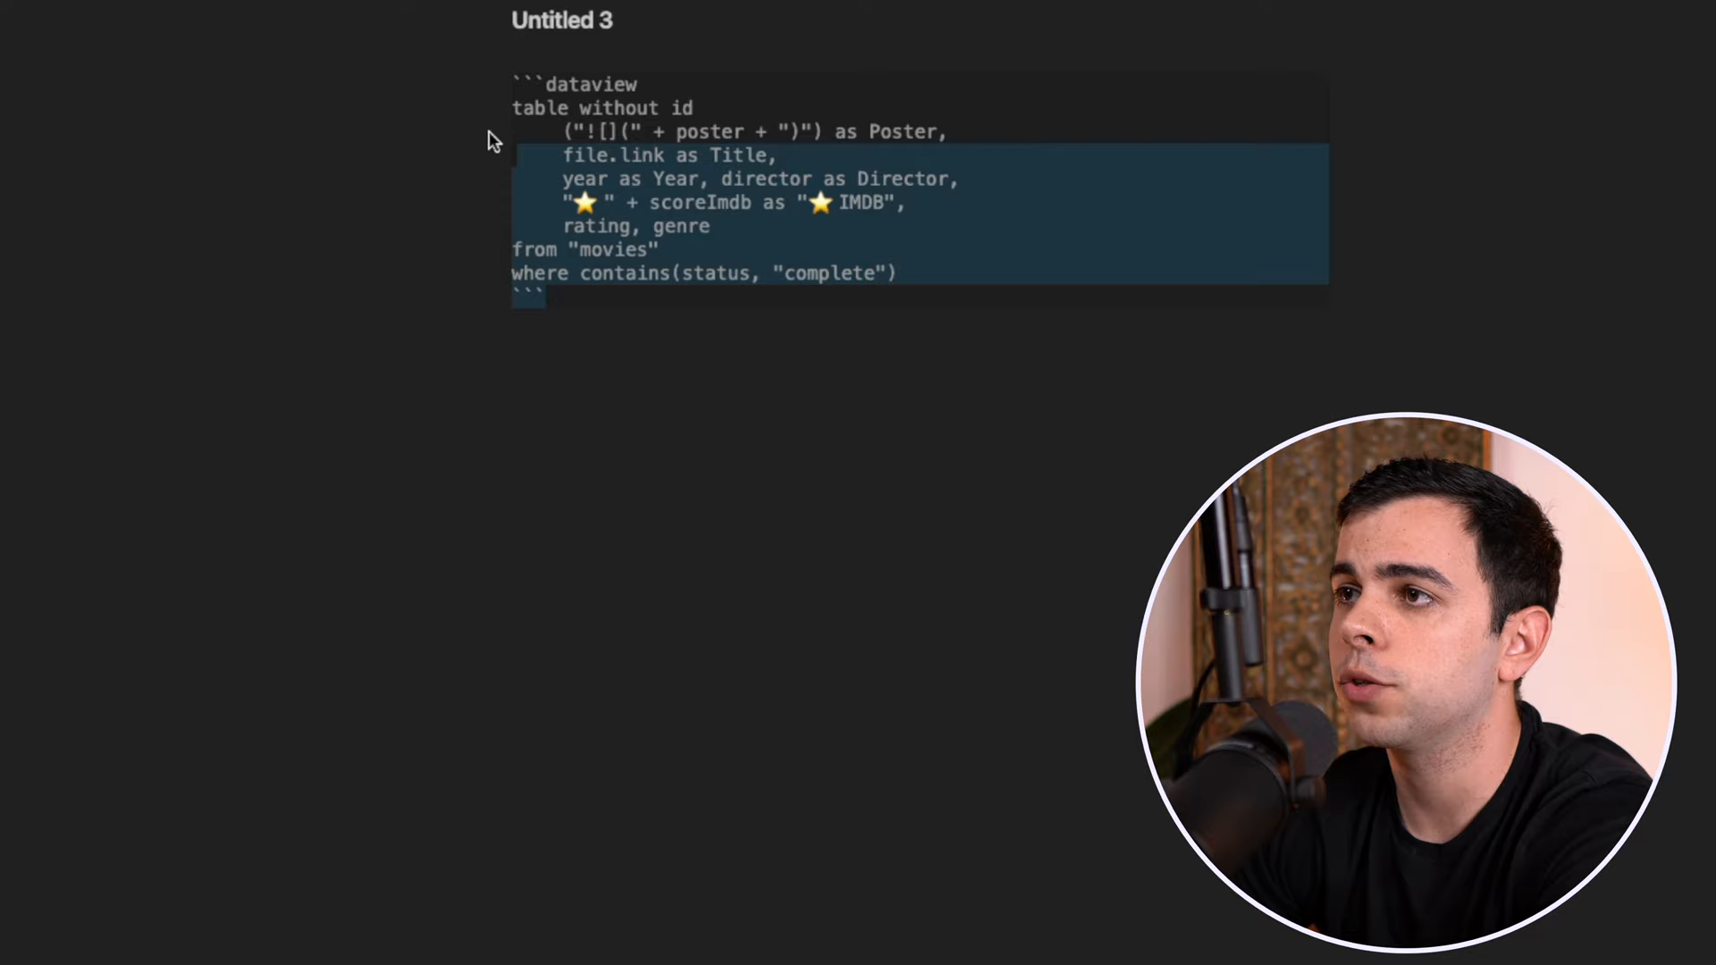
pyautogui.click(731, 310)
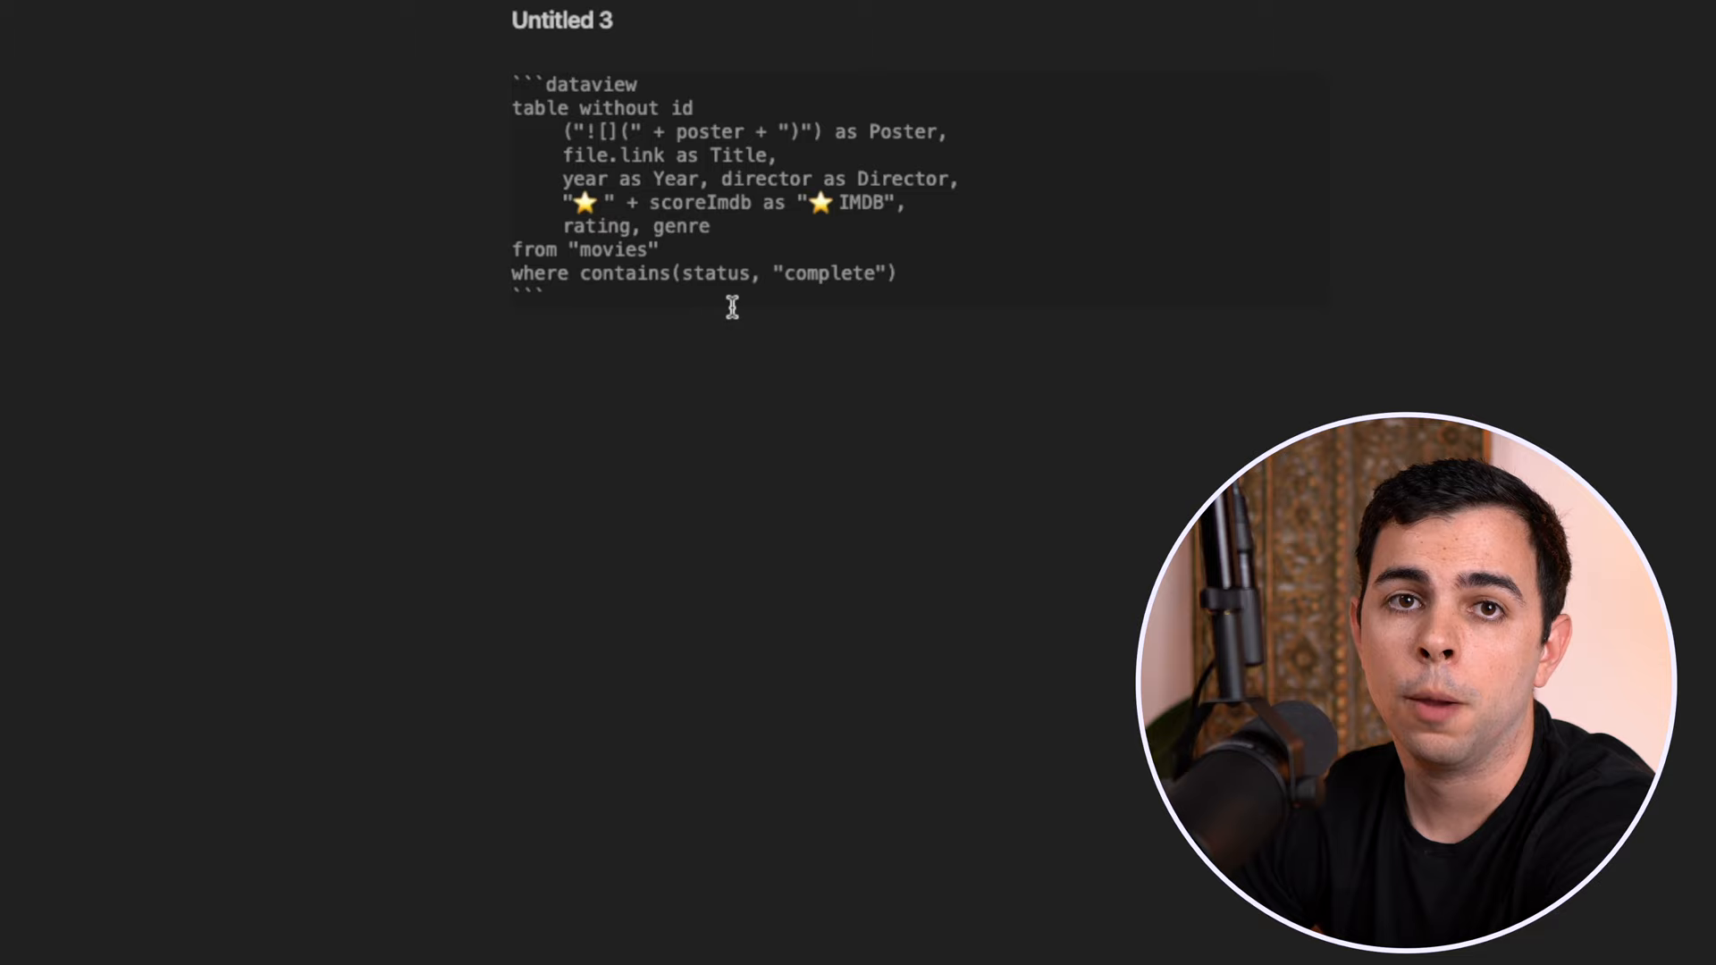
pyautogui.click(665, 249)
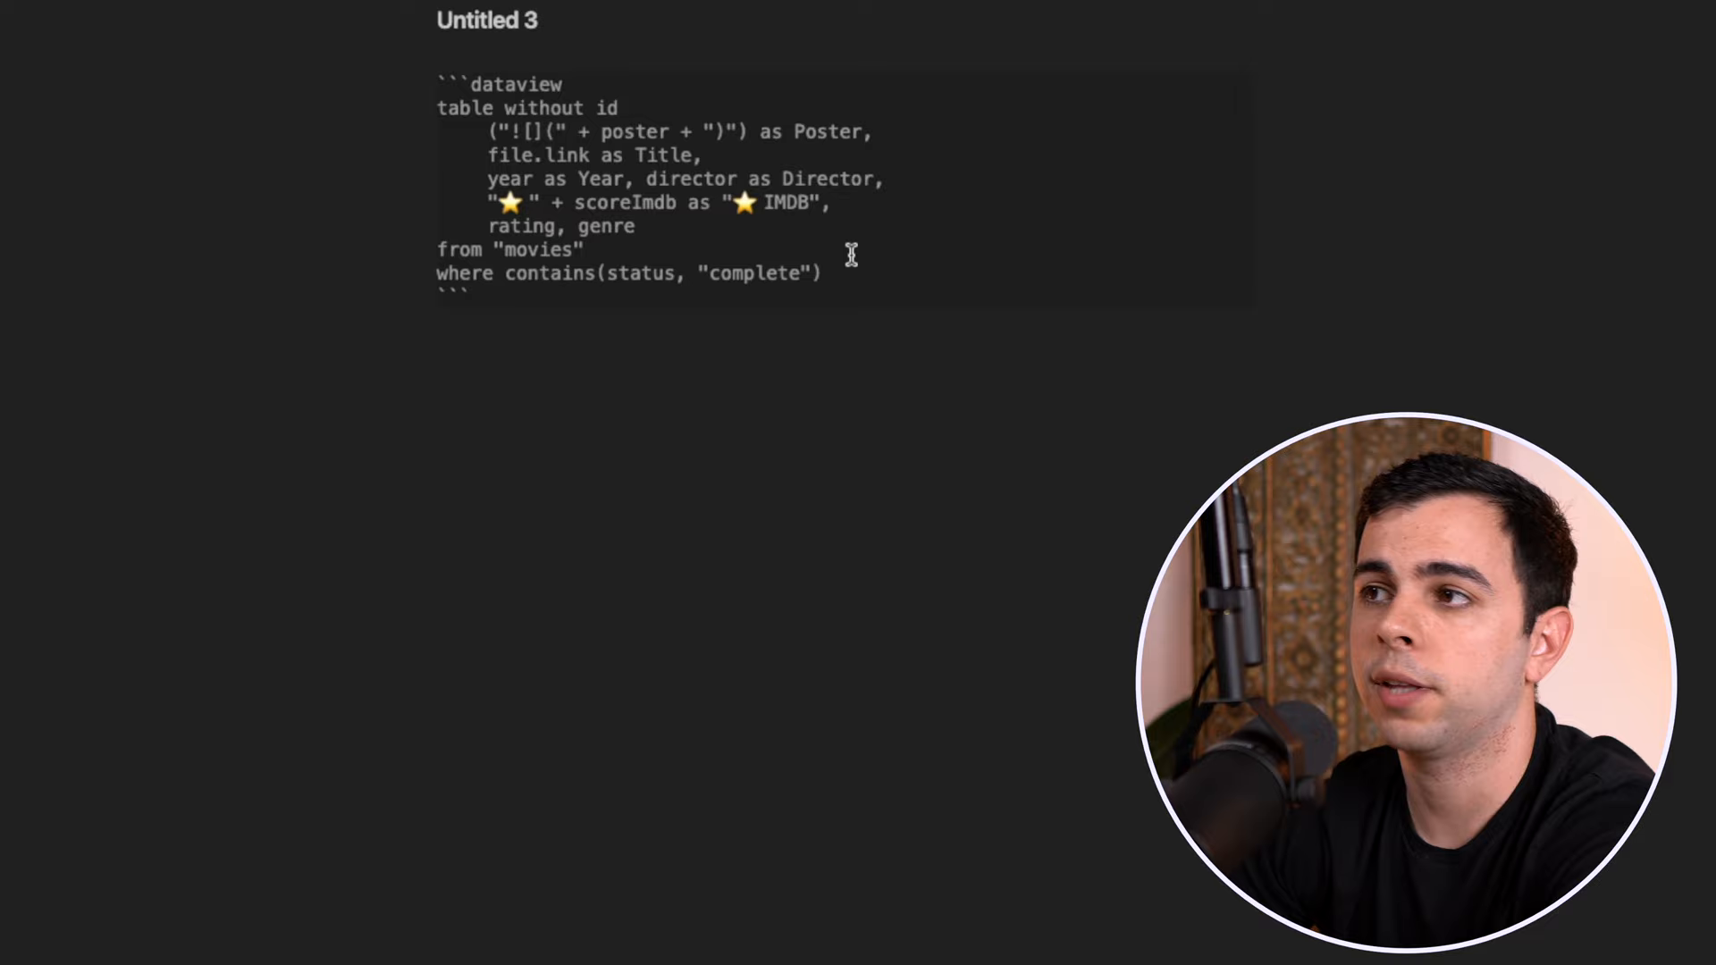
pyautogui.moveTo(665, 243)
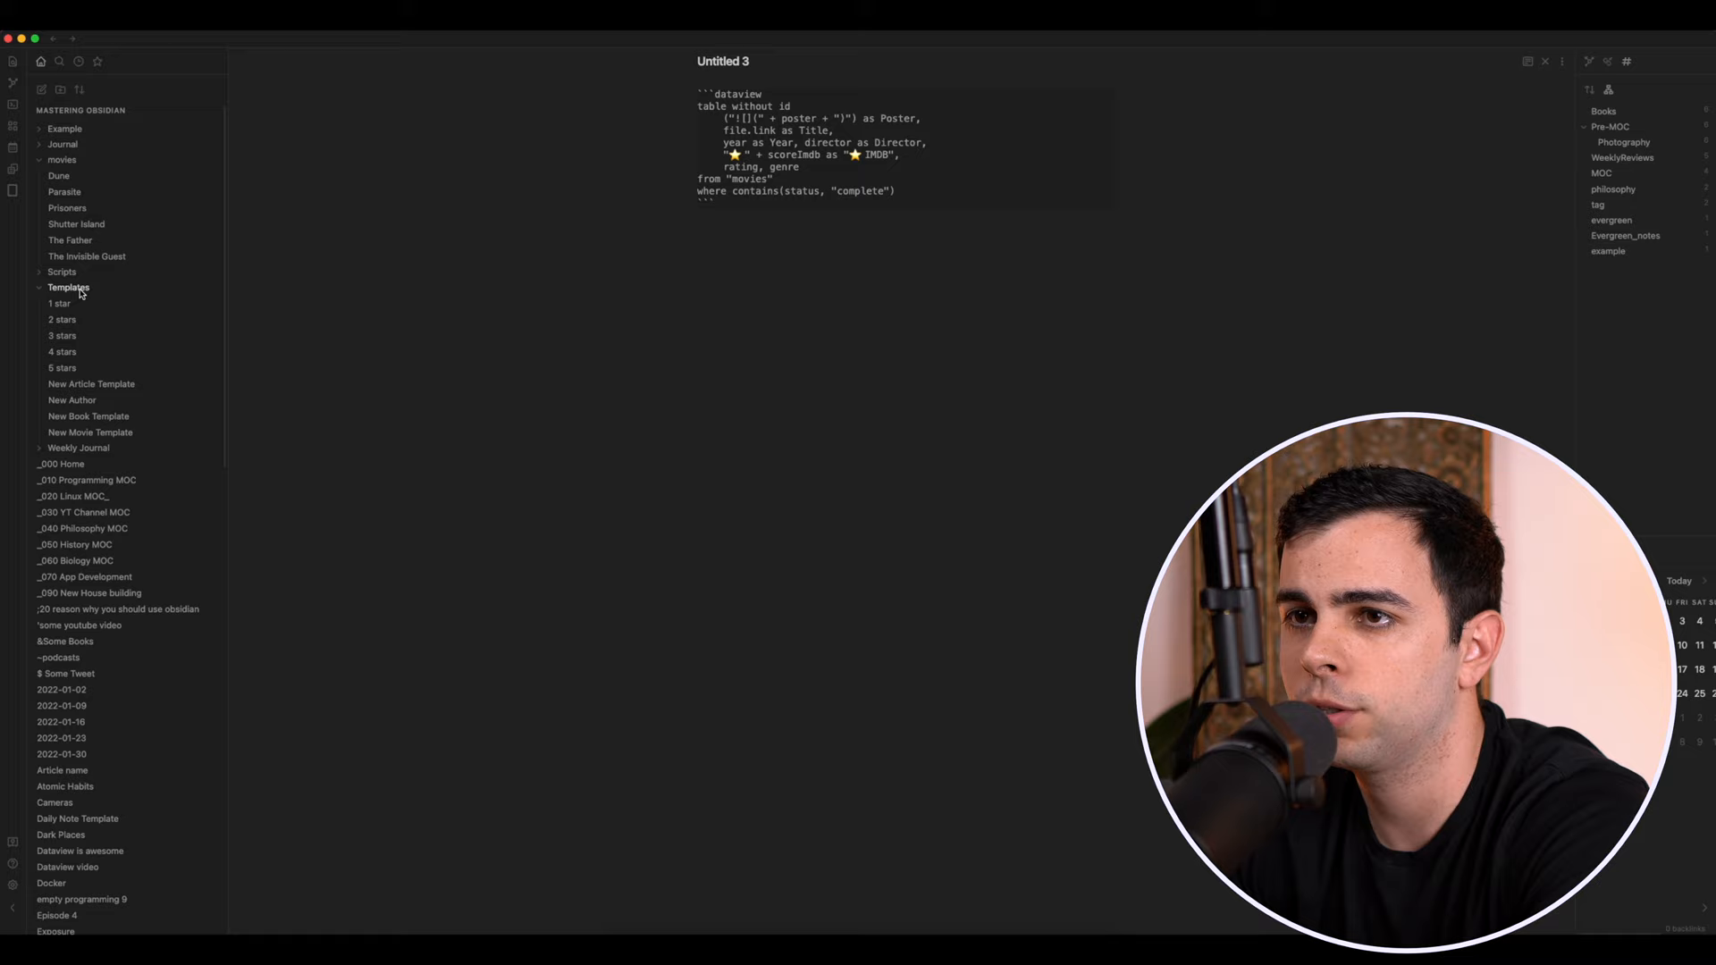
# Mark the movie notes complete and view the favorite movies poster table in reading view.
pyautogui.click(89, 433)
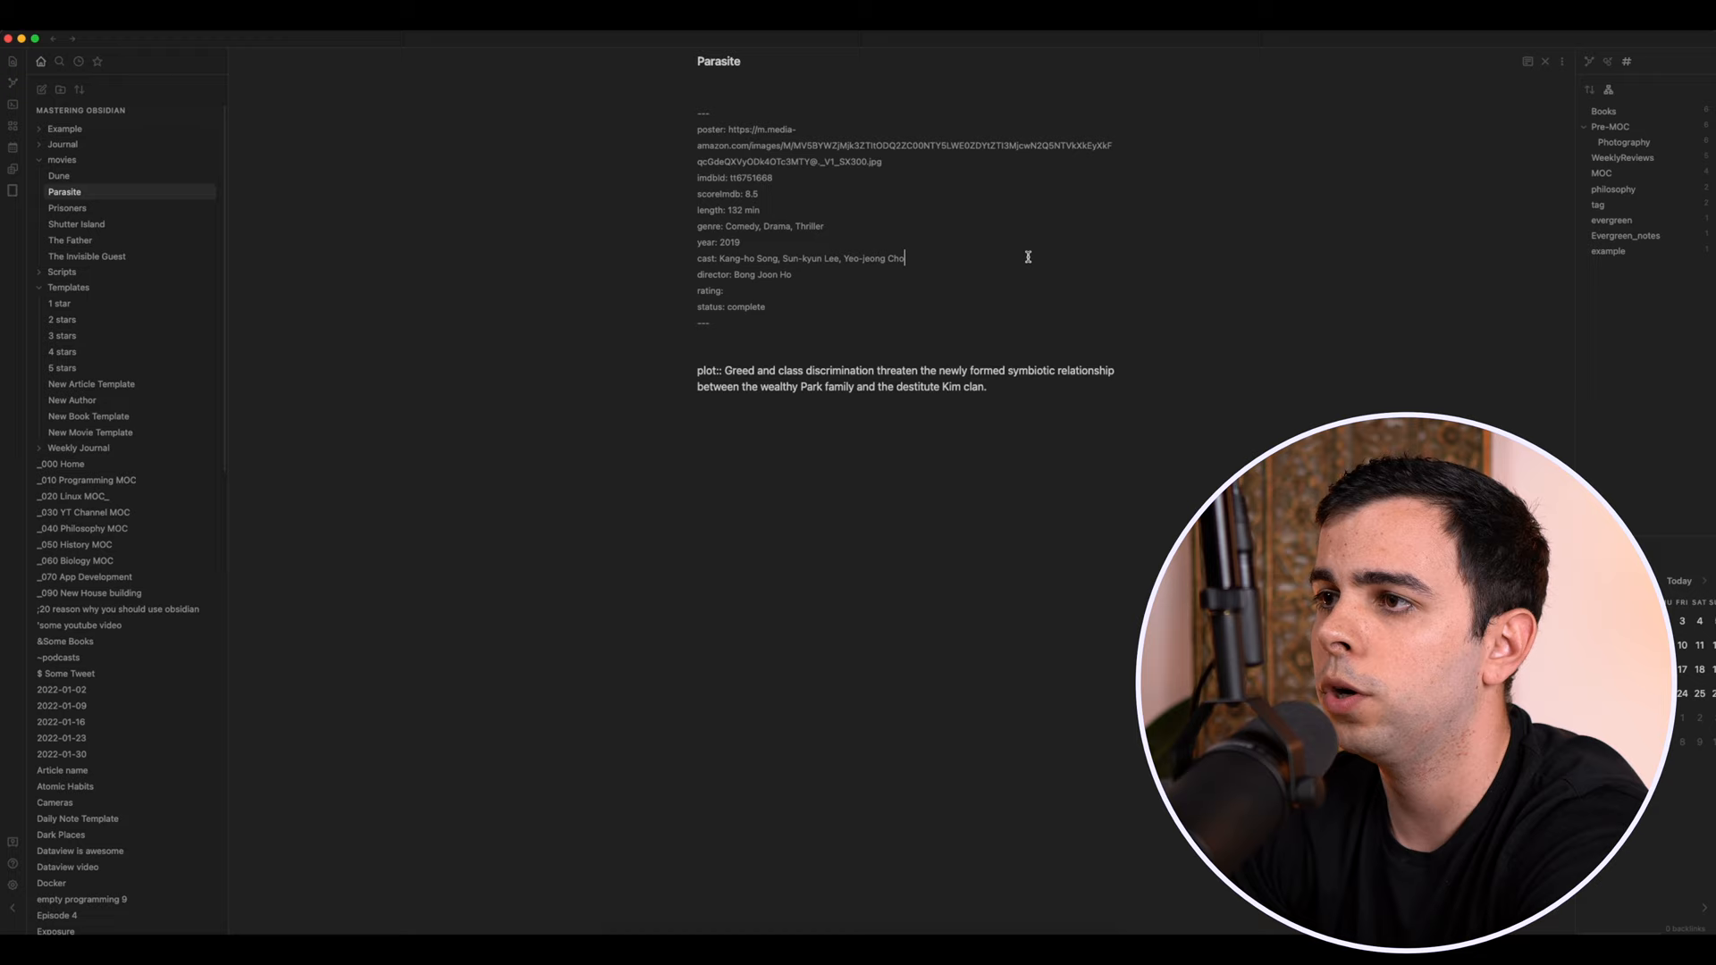
pyautogui.click(1528, 61)
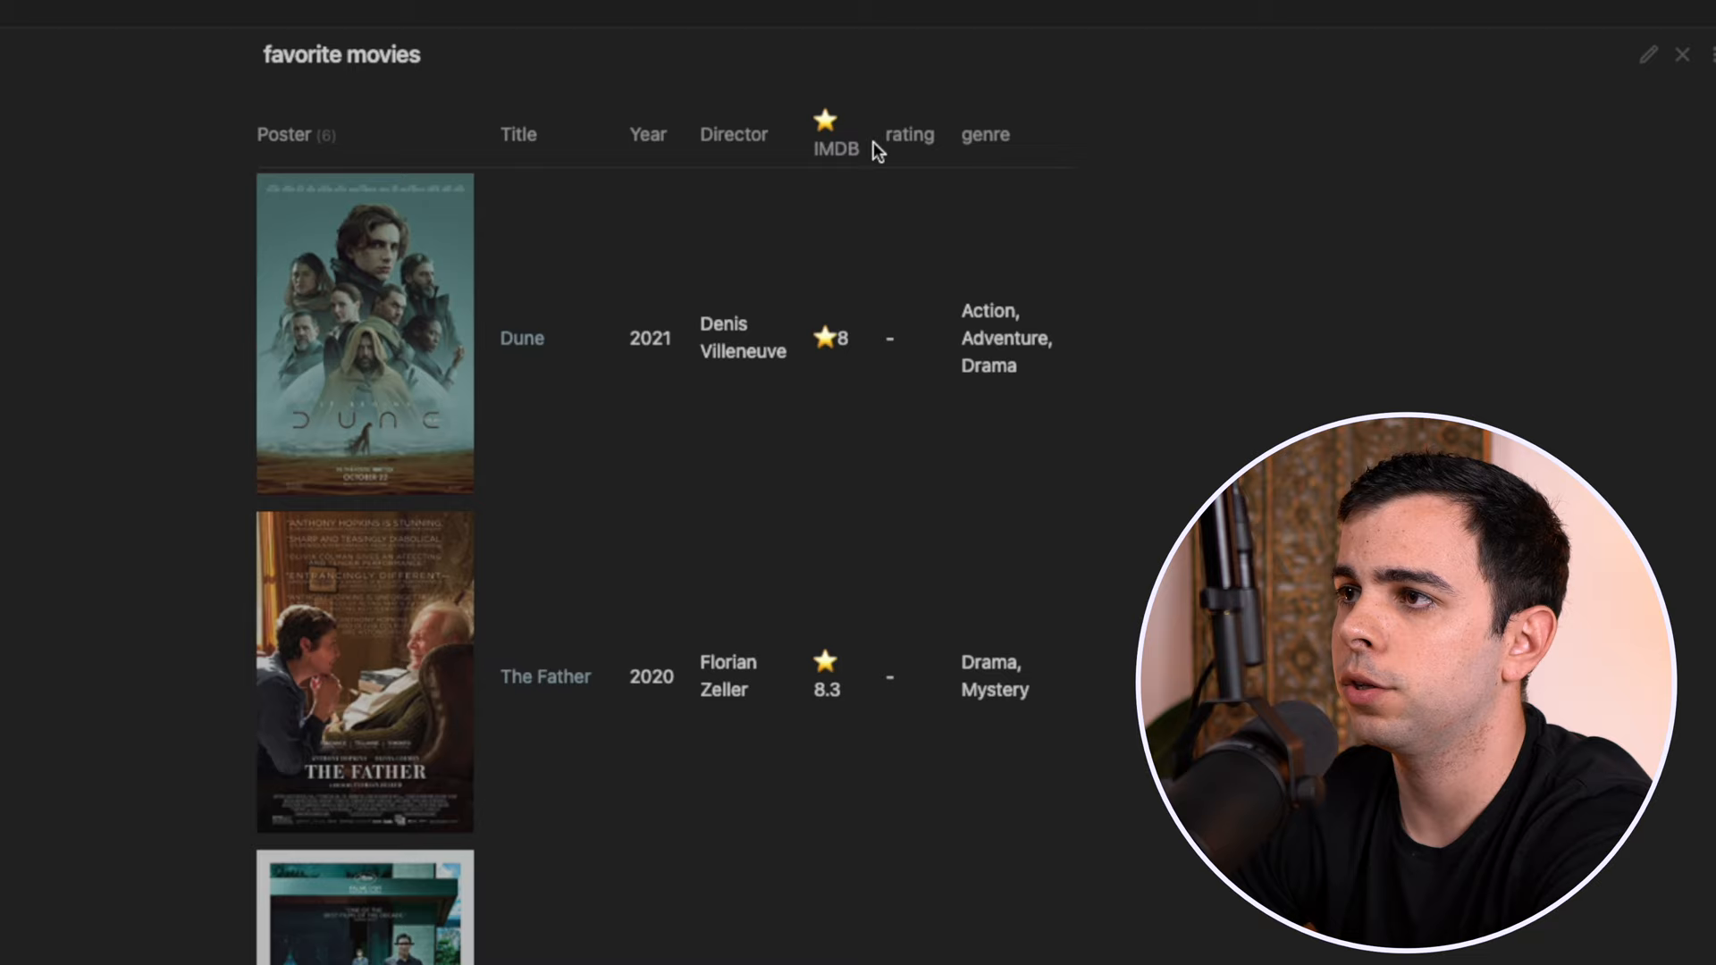
pyautogui.moveTo(842, 148)
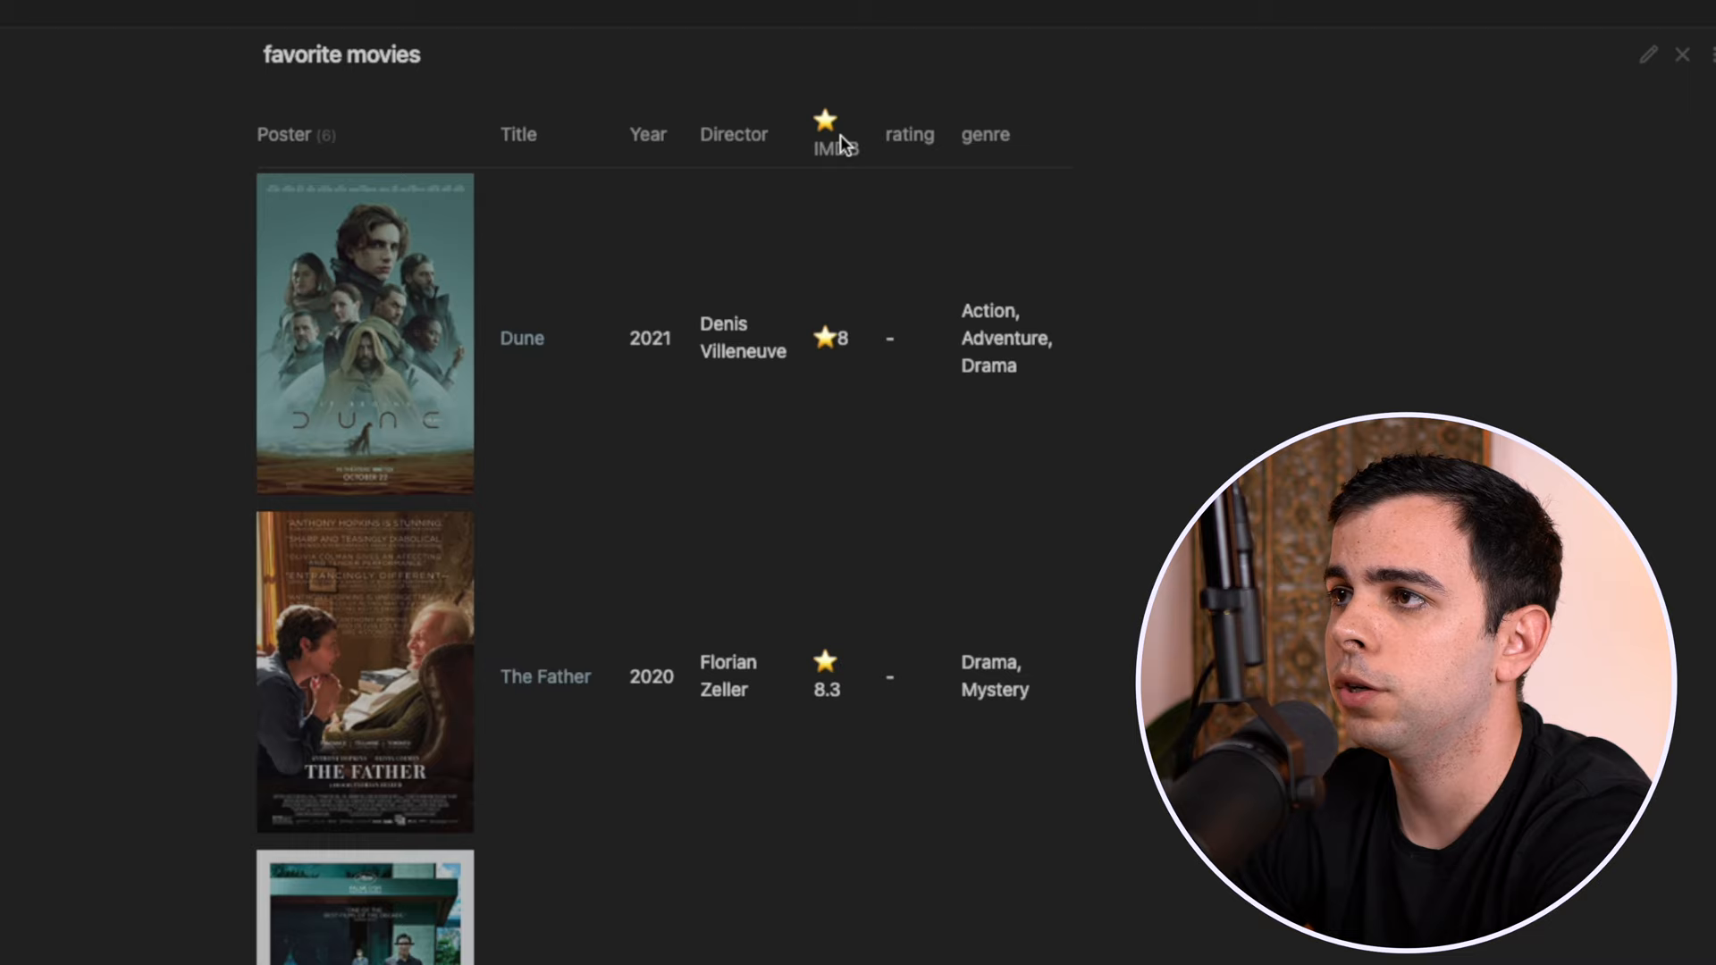
# Set Dune's frontmatter rating to 10 so it shows in the favorite movies table.
pyautogui.click(522, 338)
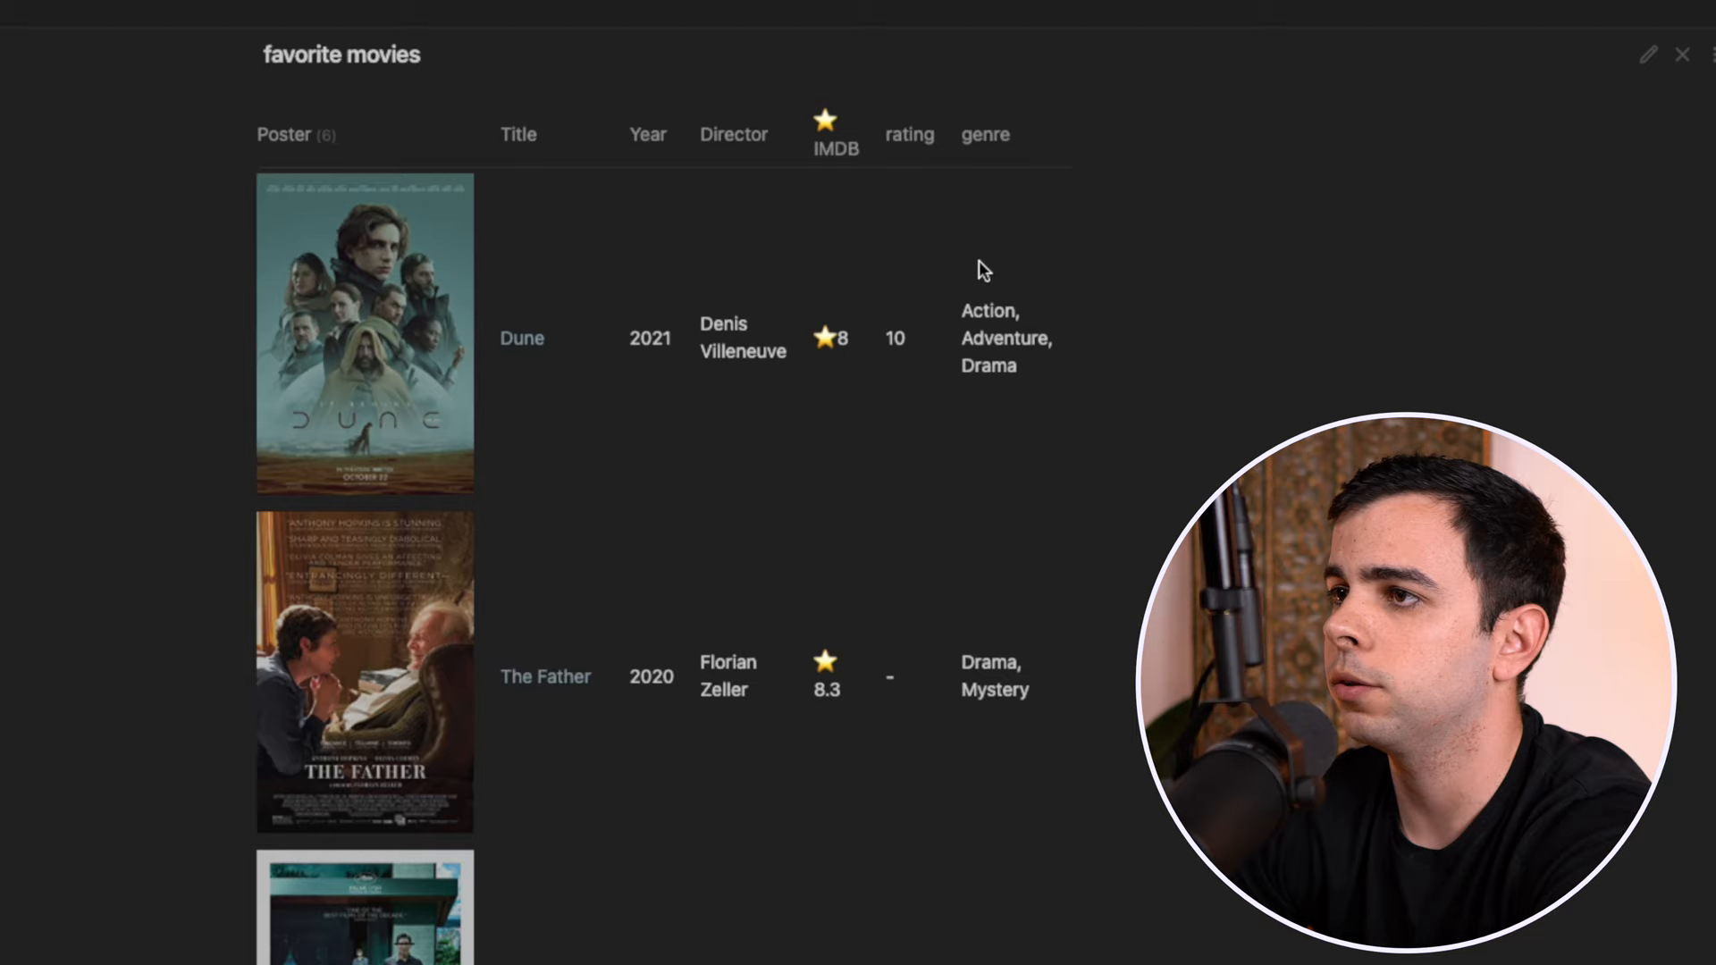
pyautogui.moveTo(917, 358)
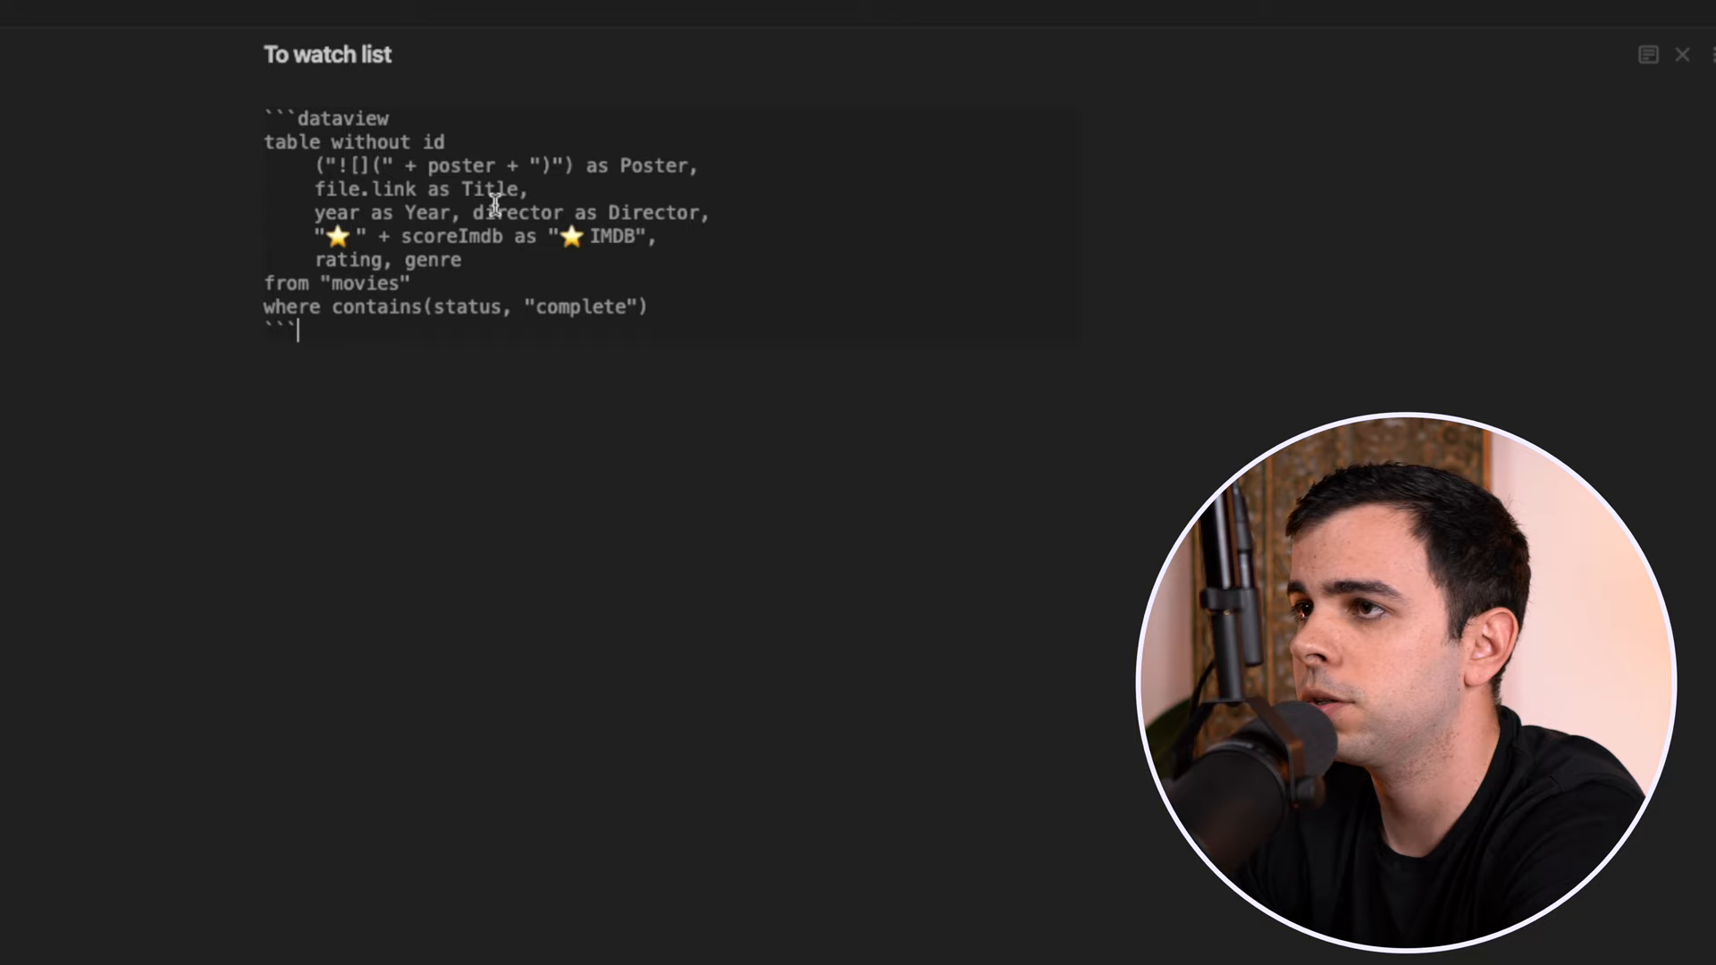
# Filter the To watch list query with contains(status, "to watch") and view the rendered table.
pyautogui.write('to watch')
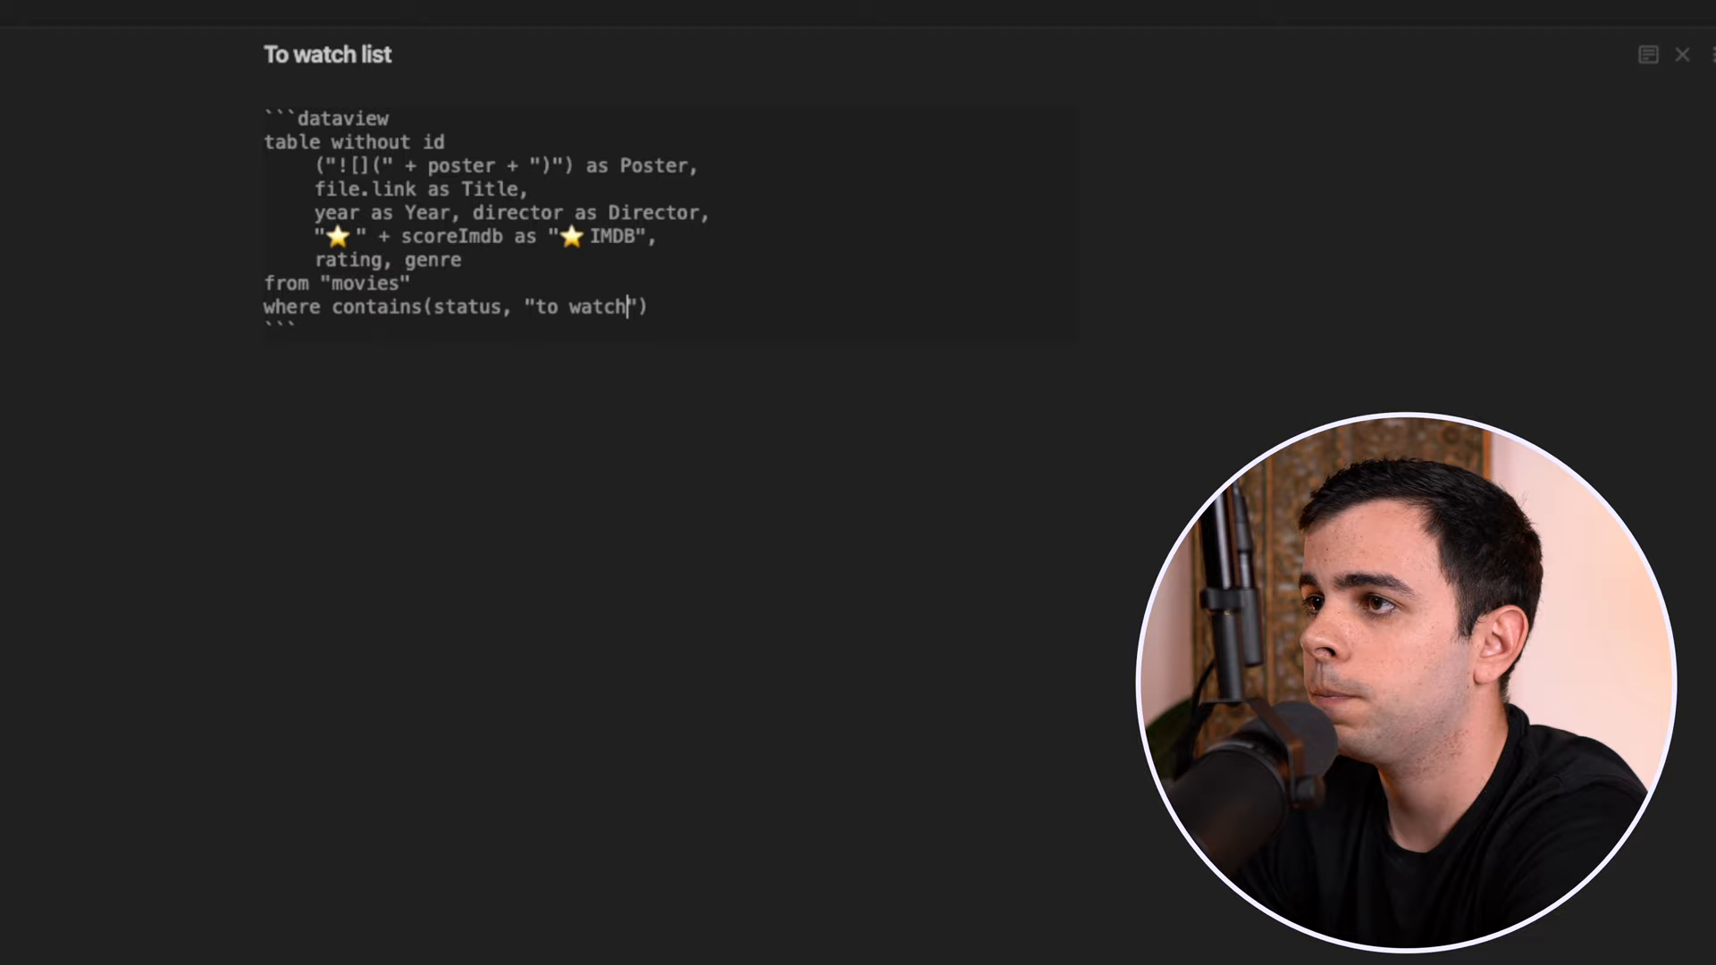
pyautogui.click(1647, 53)
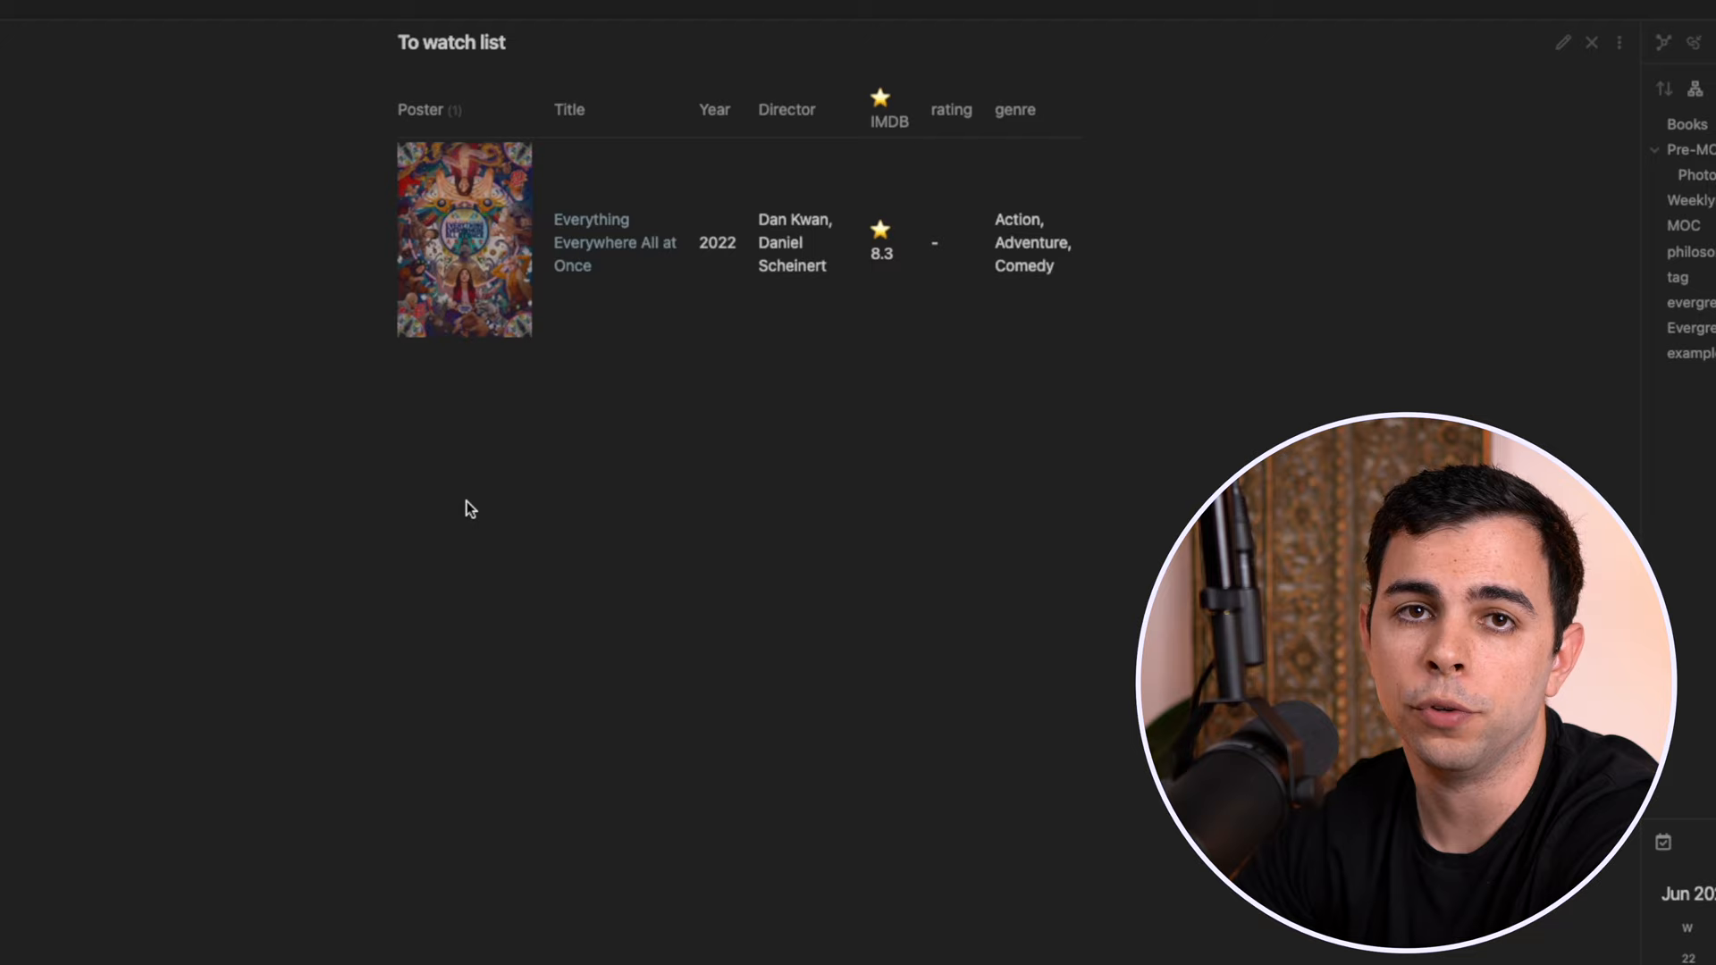
pyautogui.moveTo(927, 125)
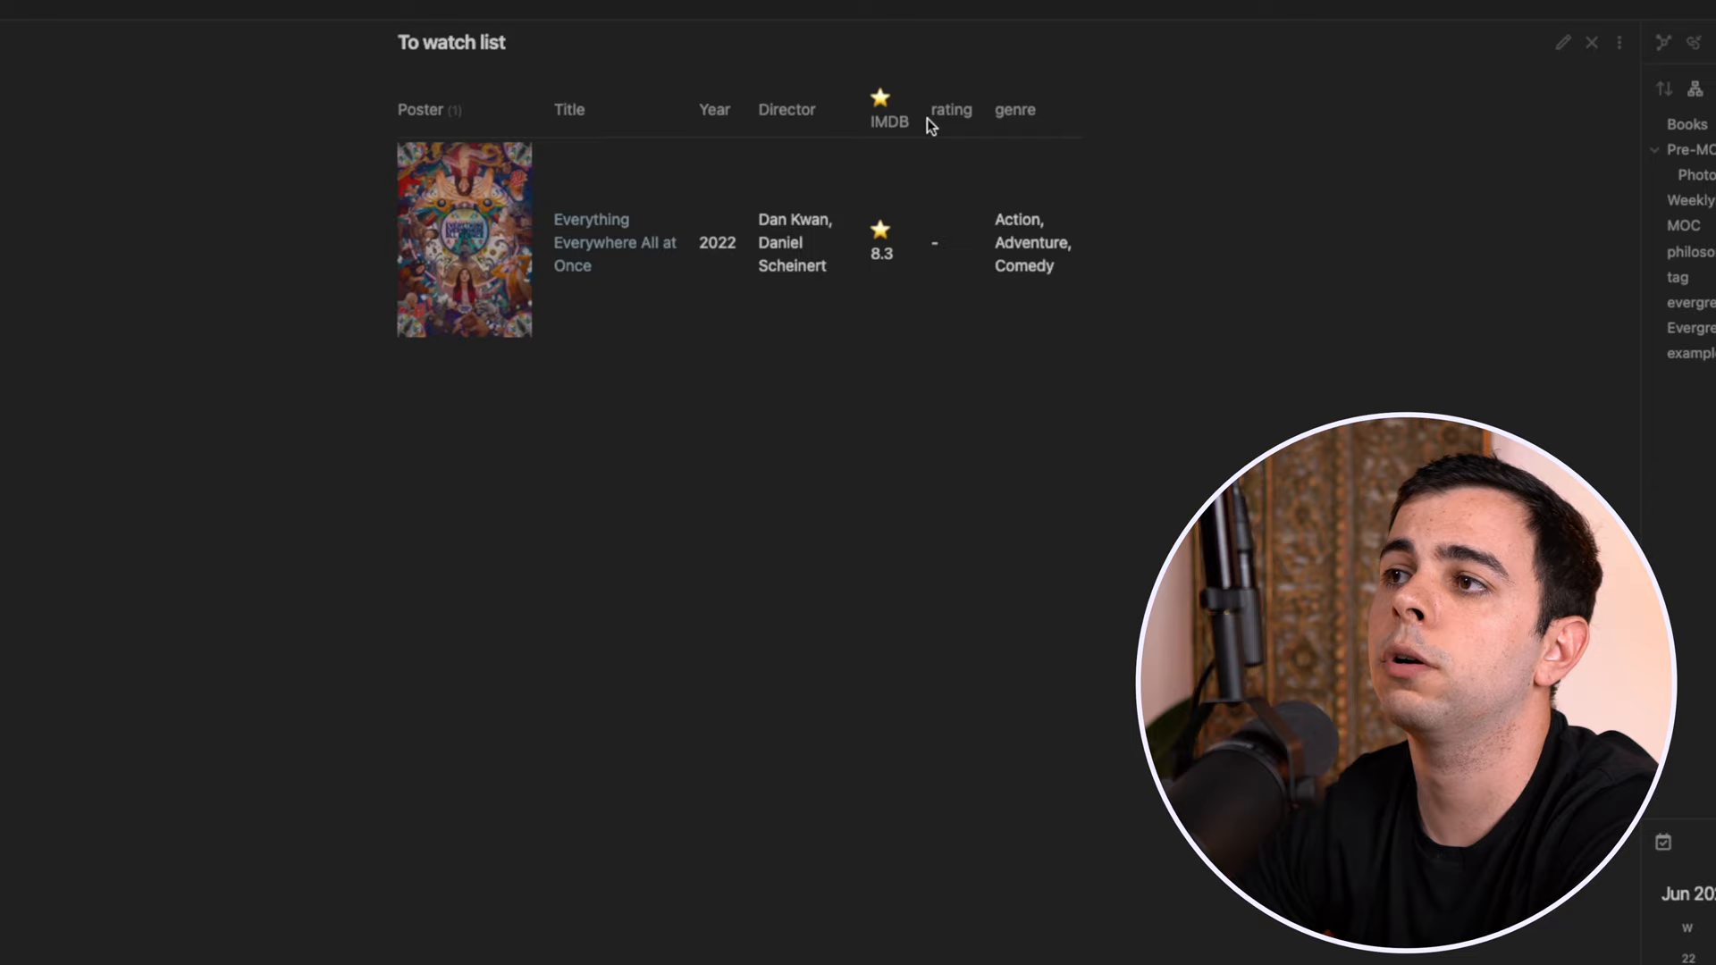
pyautogui.moveTo(851, 30)
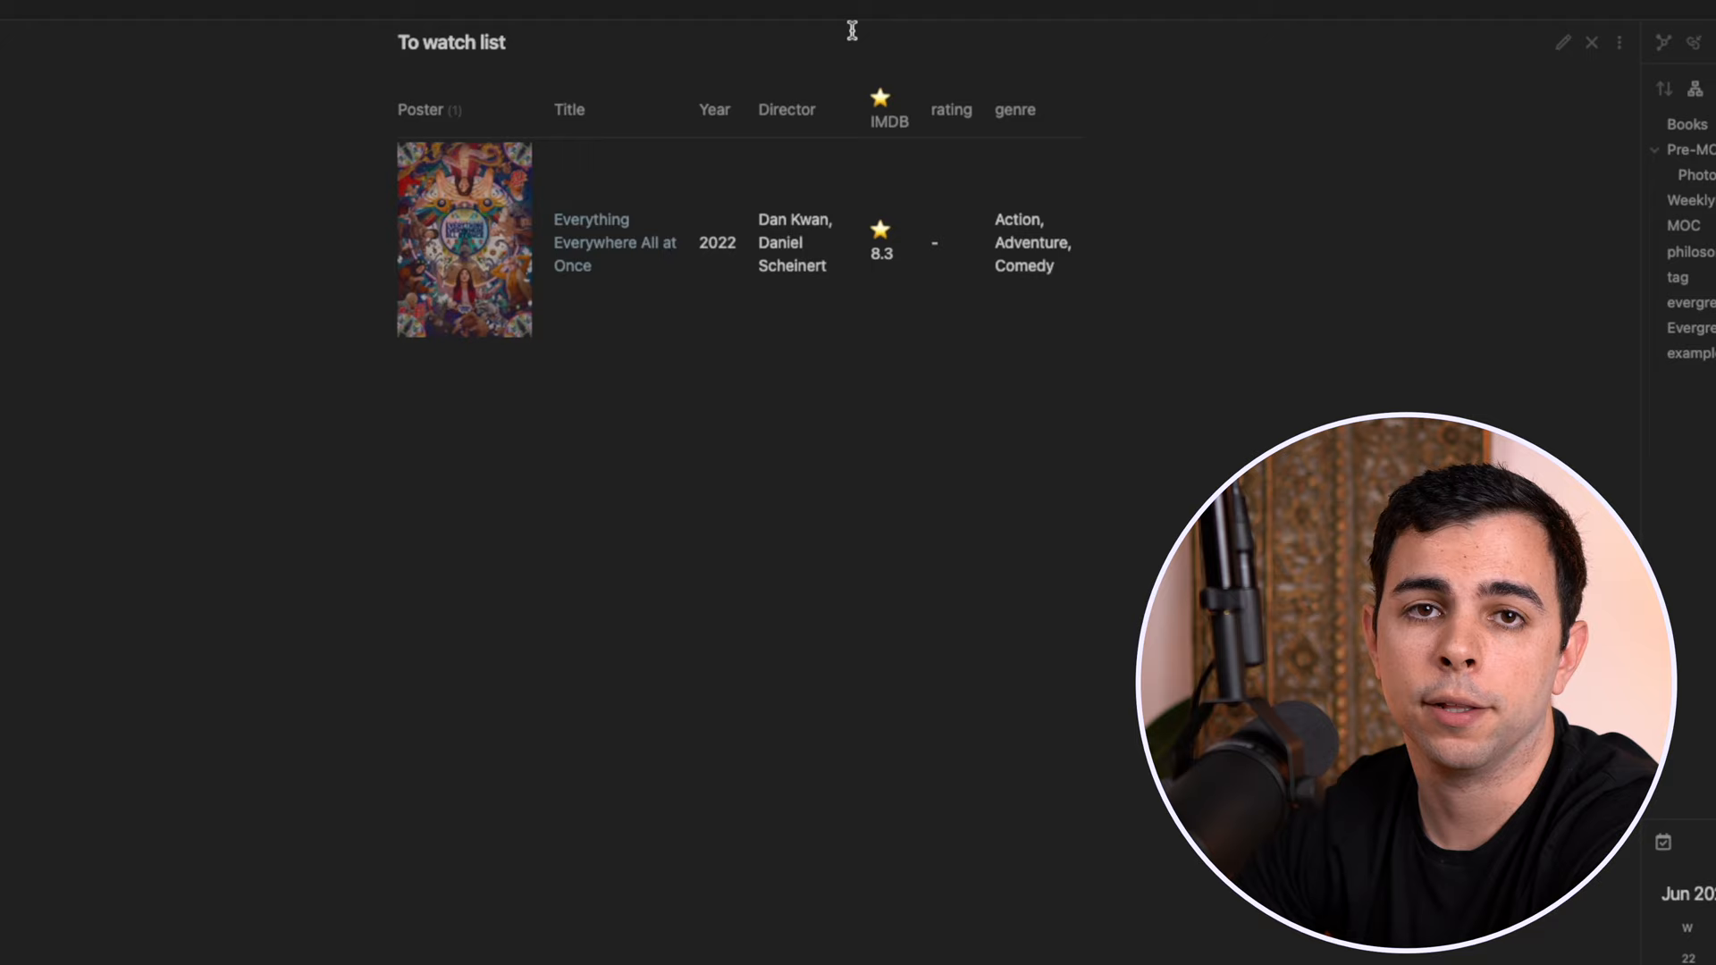
# Set Everything Everywhere All at Once to status complete, rating 10, with a Notes section.
pyautogui.click(613, 241)
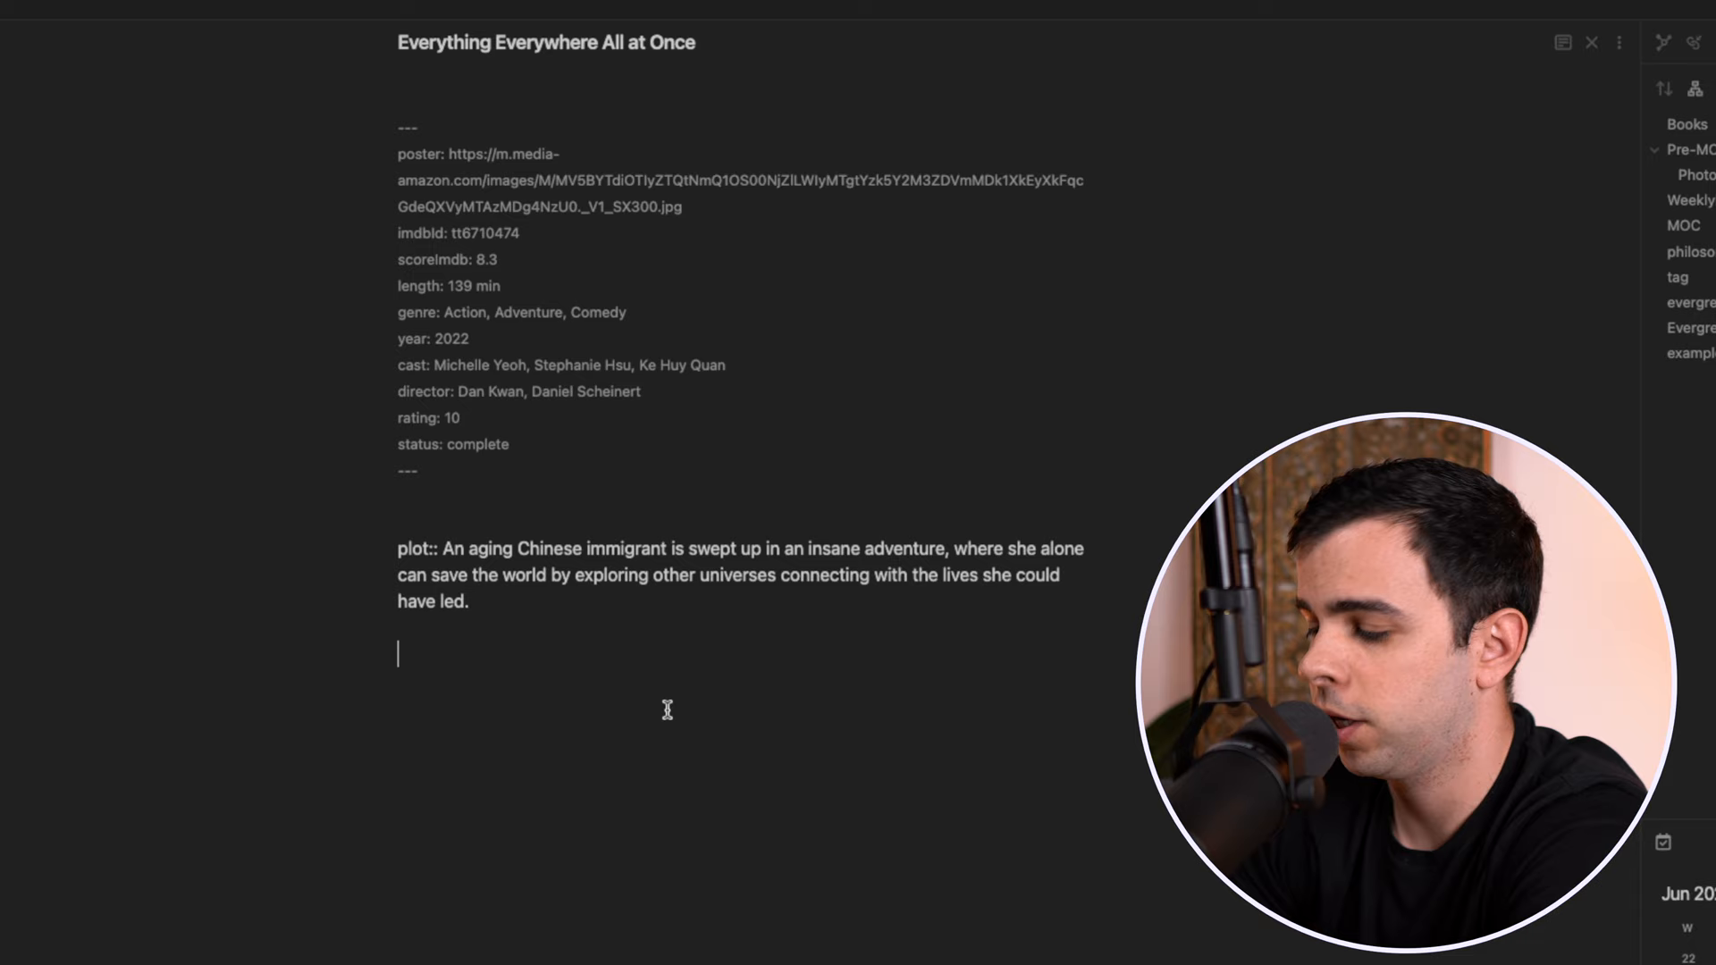
pyautogui.write('Notes')
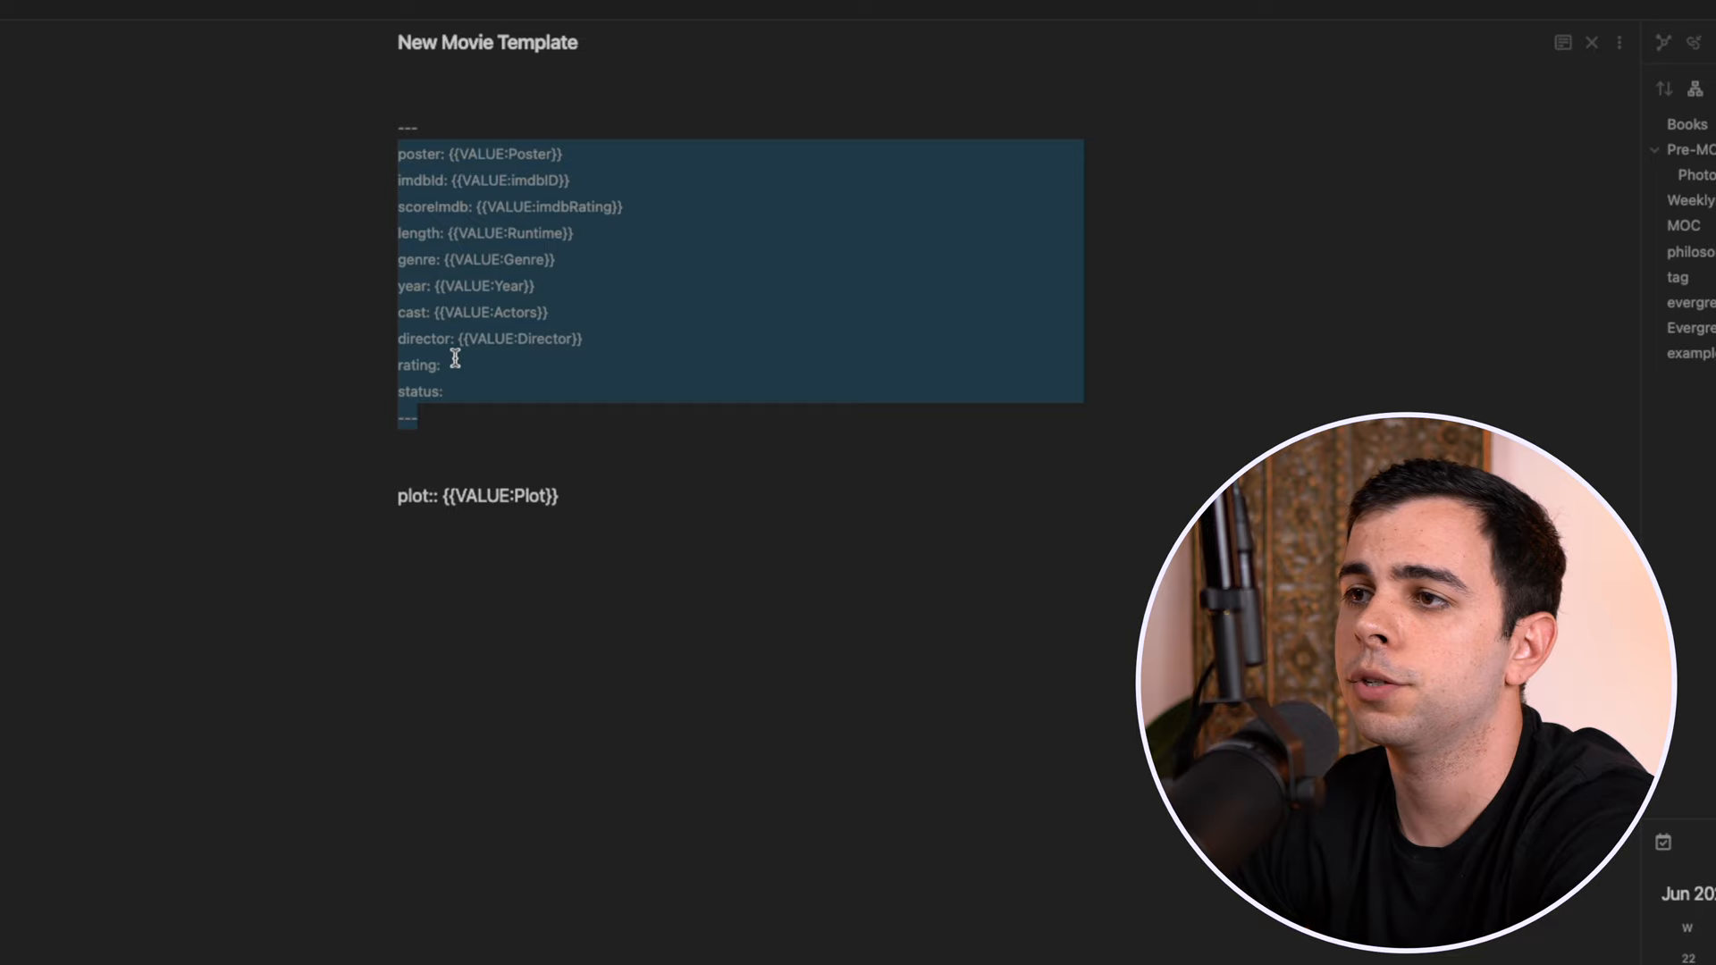
# Fill The Invisible Guest's recommendedby field with 'fromsergio obsdian guy'.
pyautogui.write('-0')
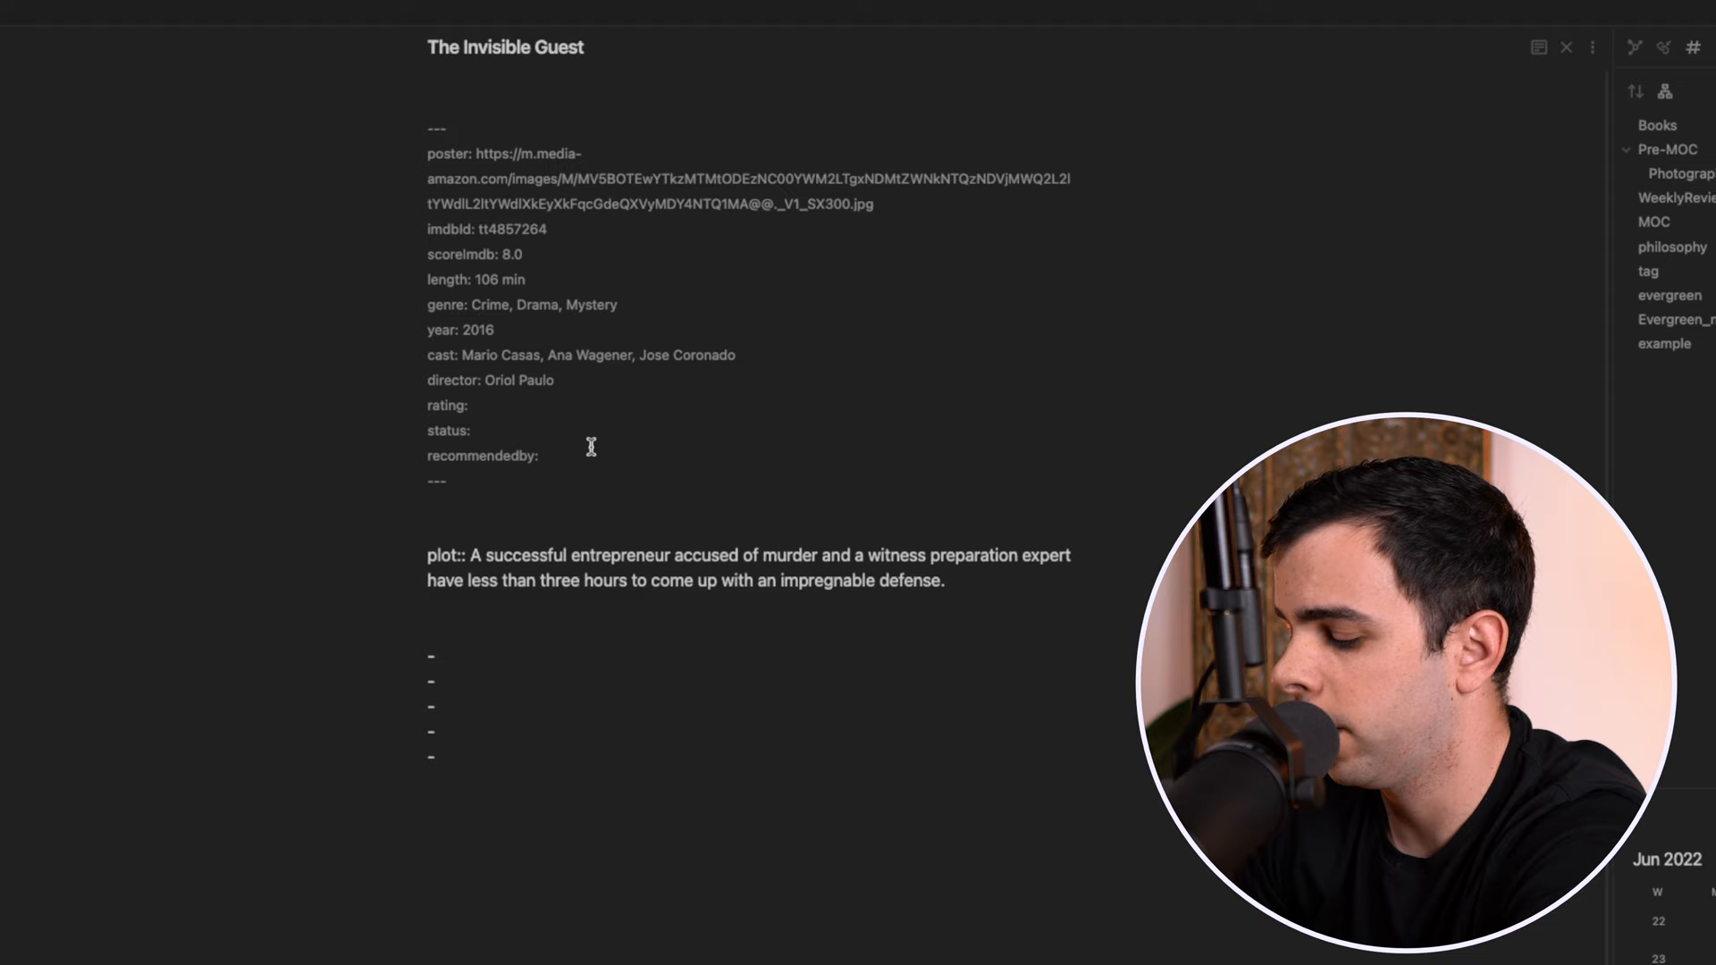
pyautogui.write('fromsergio obsdian guy')
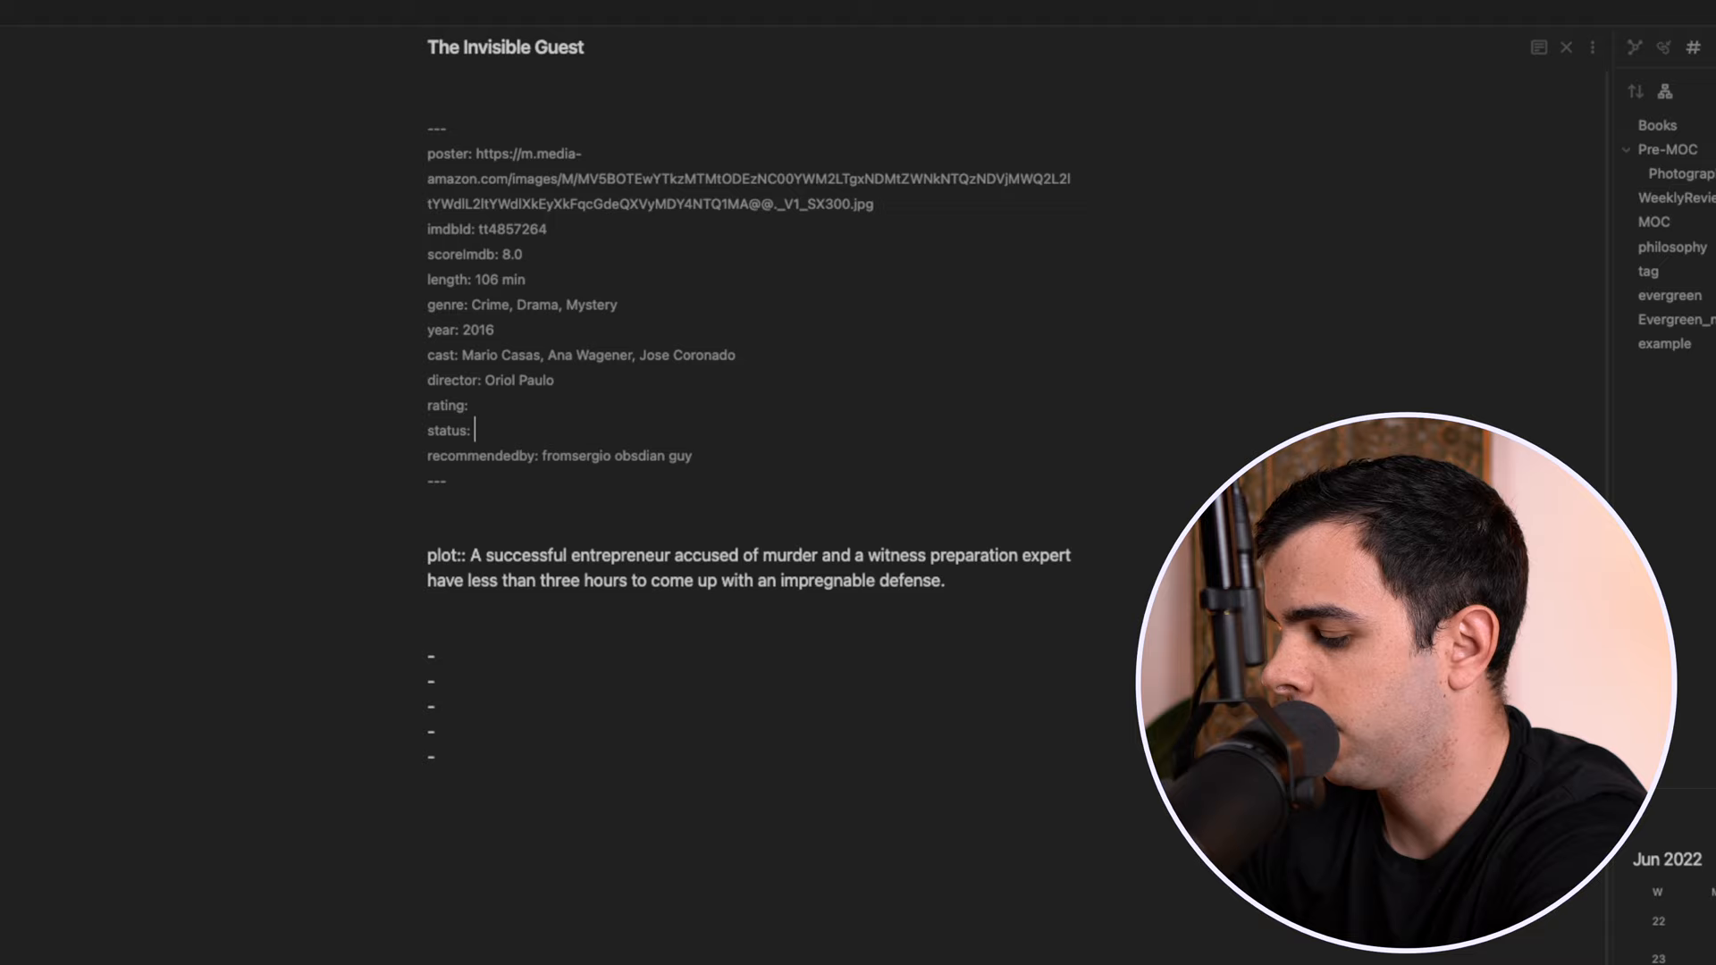